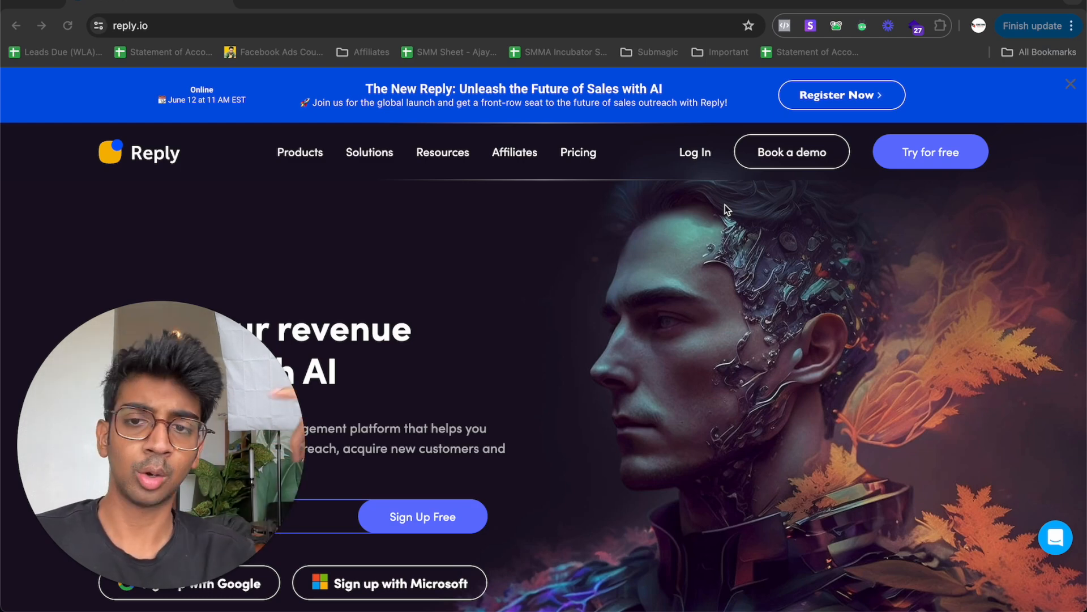
{"action": "mouse_move", "coordinate": [570, 316]}
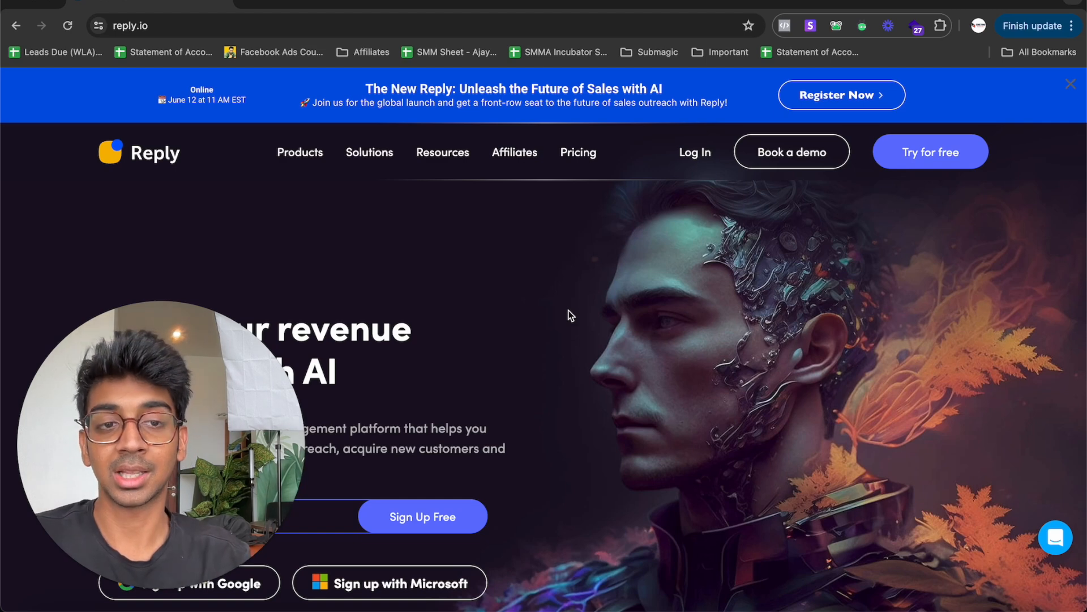
Step: Enter the account from the homepage via 'Try for free' until the Sequences dashboard loads
{"action": "left_click", "coordinate": [931, 152]}
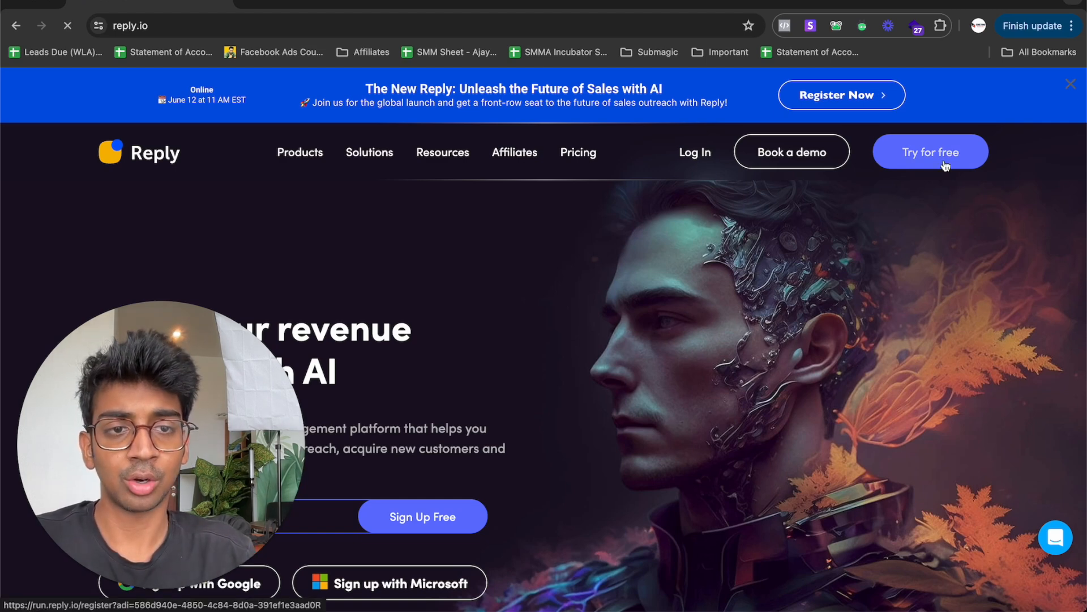
{"action": "left_click", "coordinate": [930, 151]}
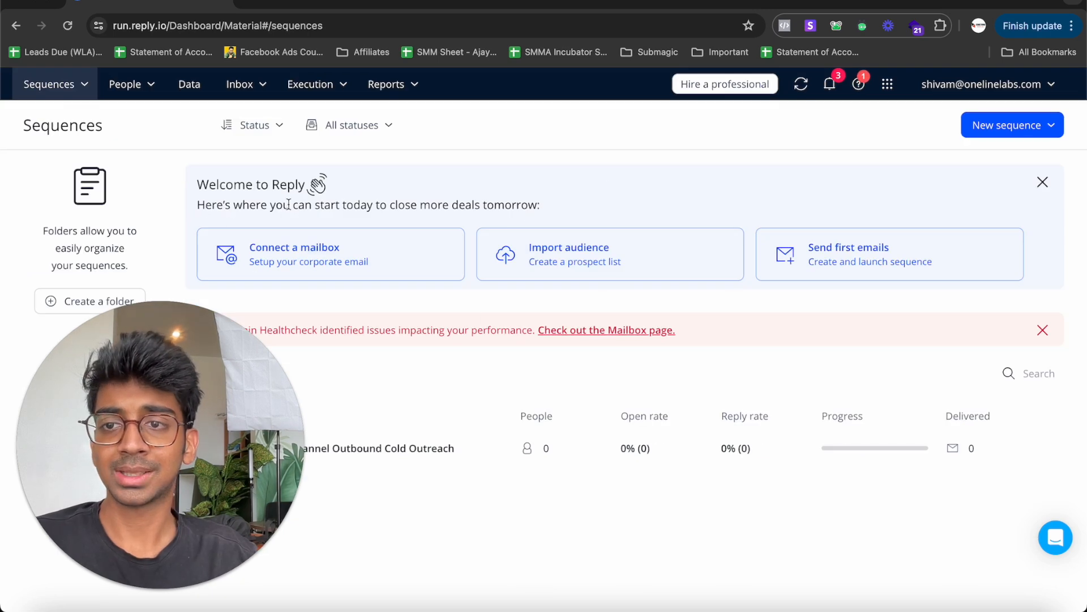
Step: Browse People > Contacts (empty), then the Marketplace of lead integrations like Limeleads and LeadEngines
{"action": "left_click", "coordinate": [49, 83]}
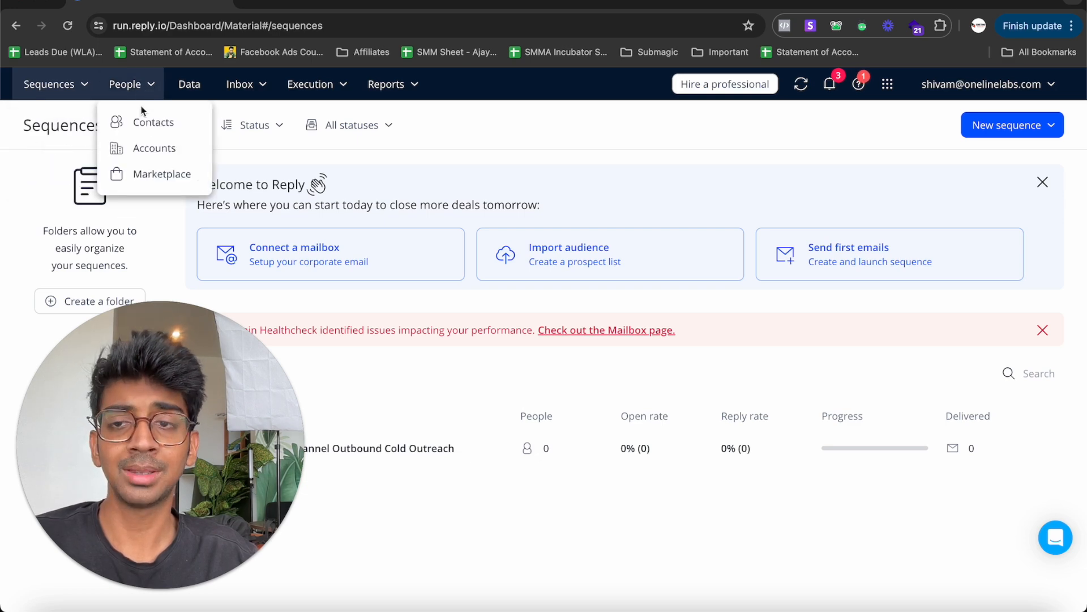
{"action": "left_click", "coordinate": [153, 123]}
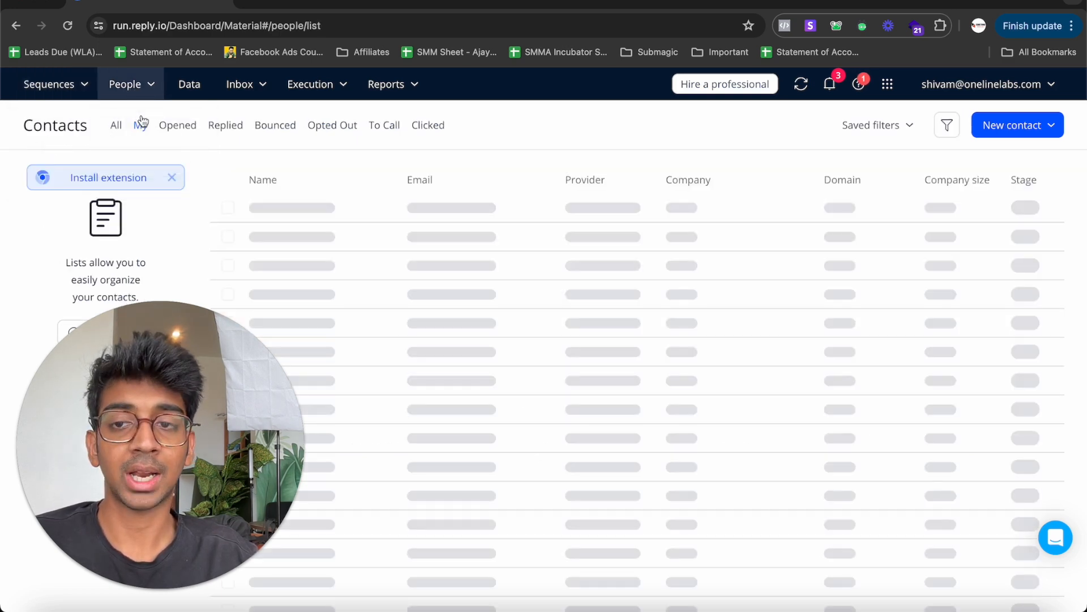
{"action": "left_click", "coordinate": [142, 125]}
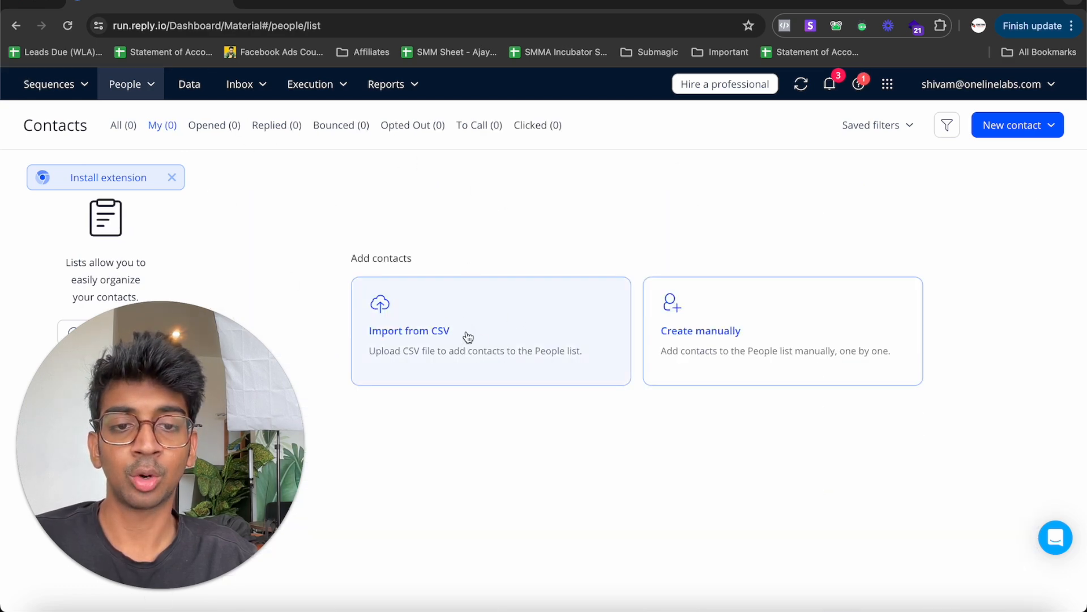
{"action": "left_click", "coordinate": [126, 84]}
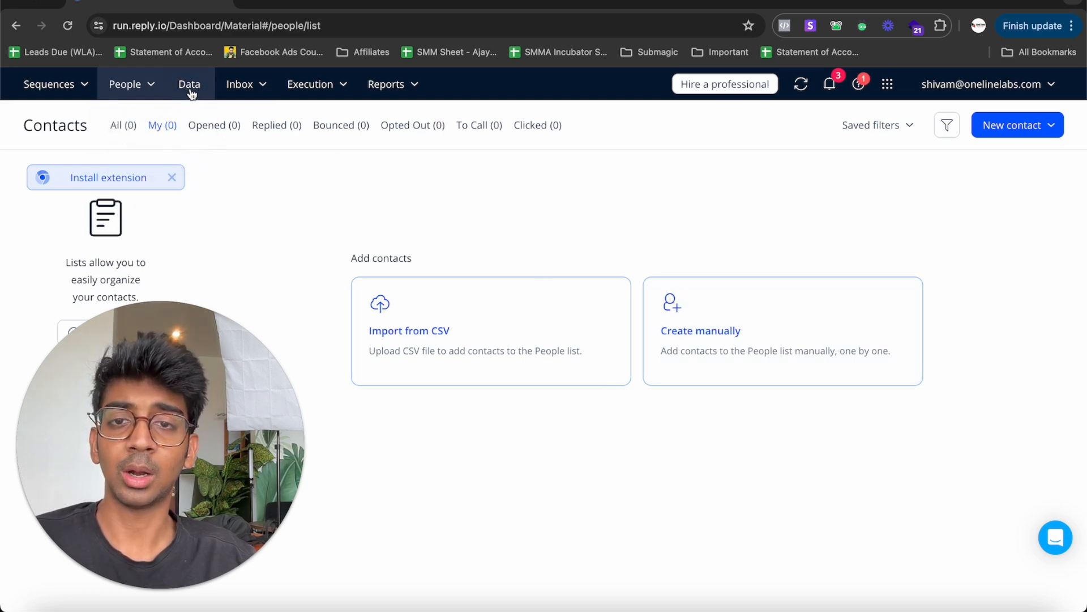
{"action": "left_click", "coordinate": [126, 84]}
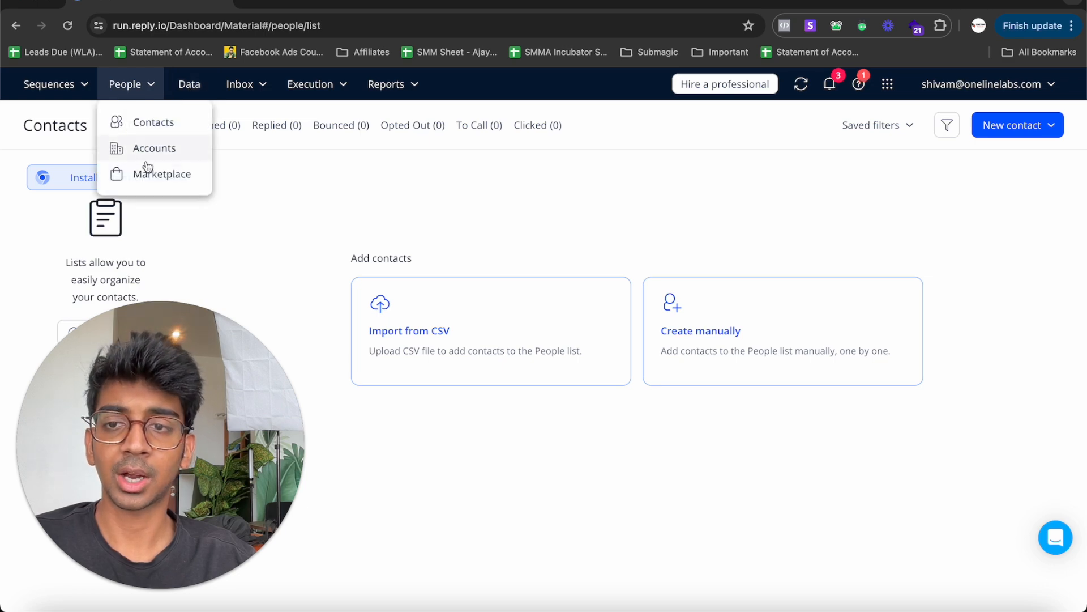
{"action": "left_click", "coordinate": [162, 174]}
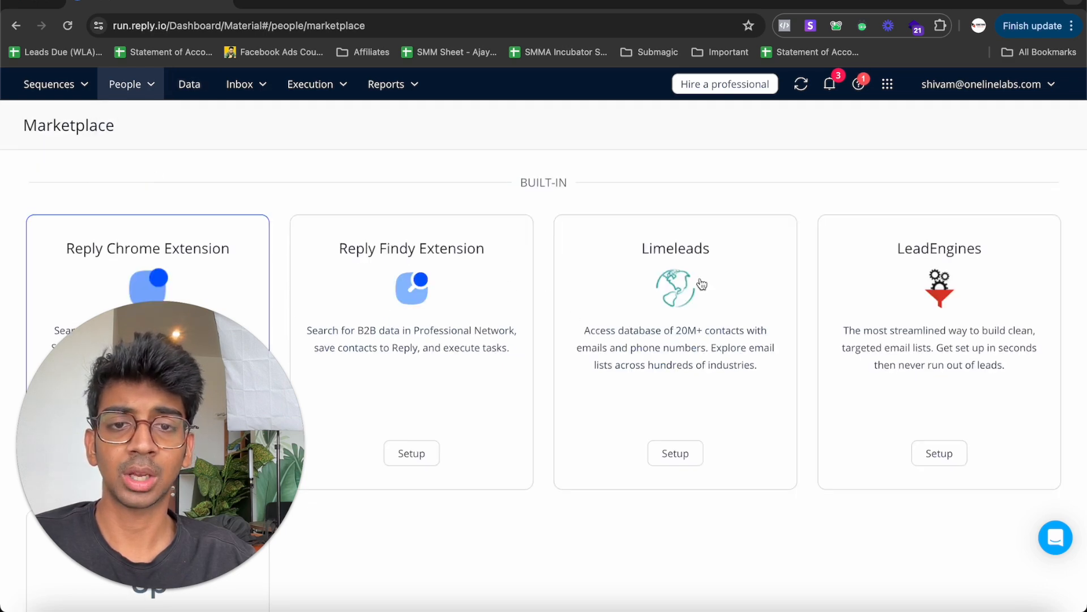
{"action": "left_click", "coordinate": [124, 84]}
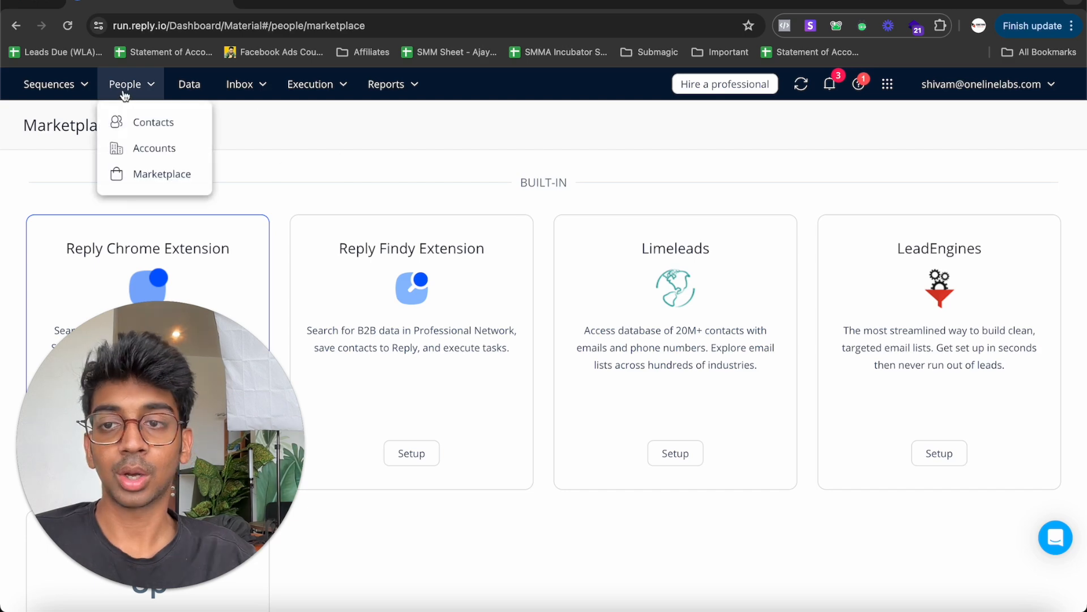
{"action": "left_click", "coordinate": [190, 84]}
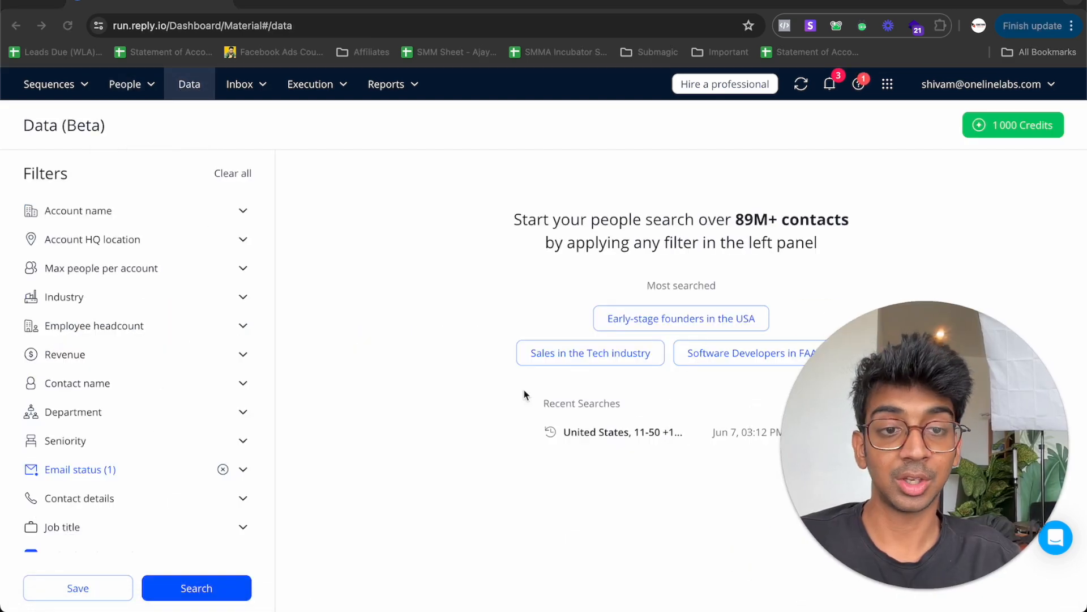
{"action": "mouse_move", "coordinate": [269, 234]}
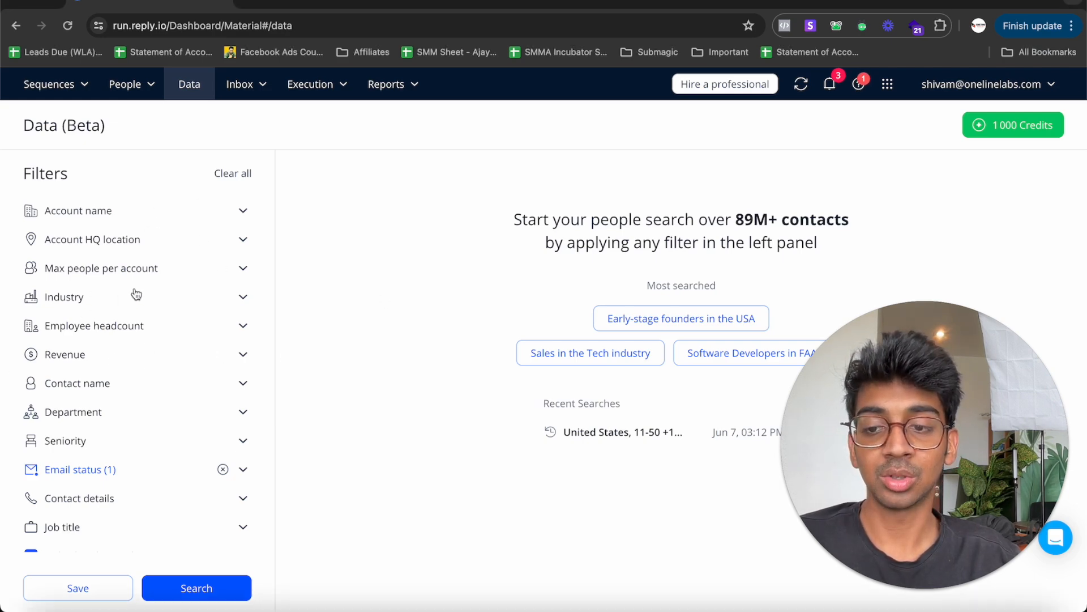
{"action": "mouse_move", "coordinate": [228, 215]}
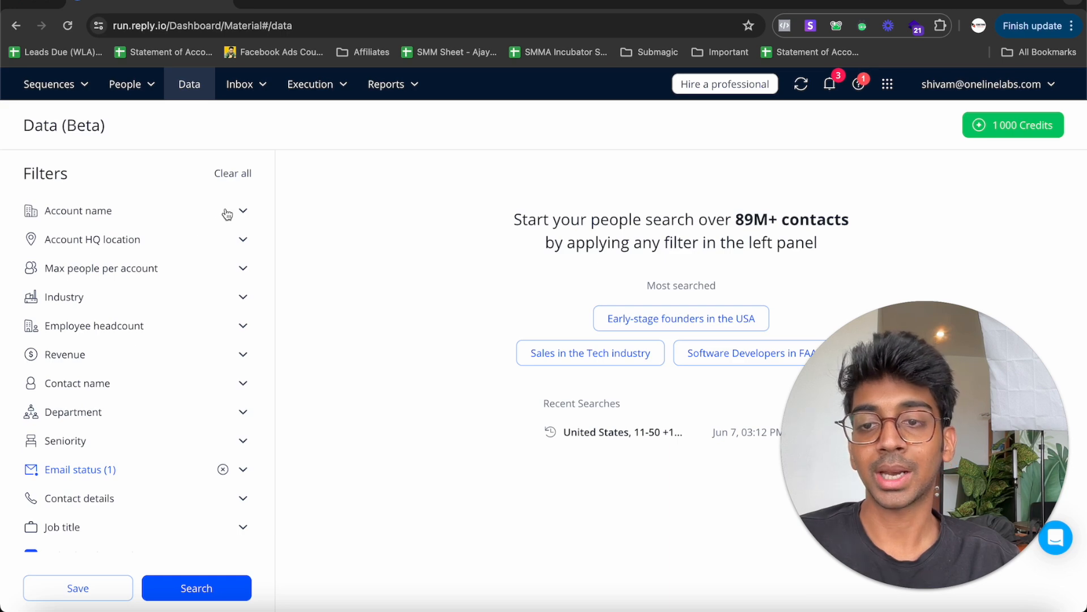
{"action": "left_click", "coordinate": [75, 211]}
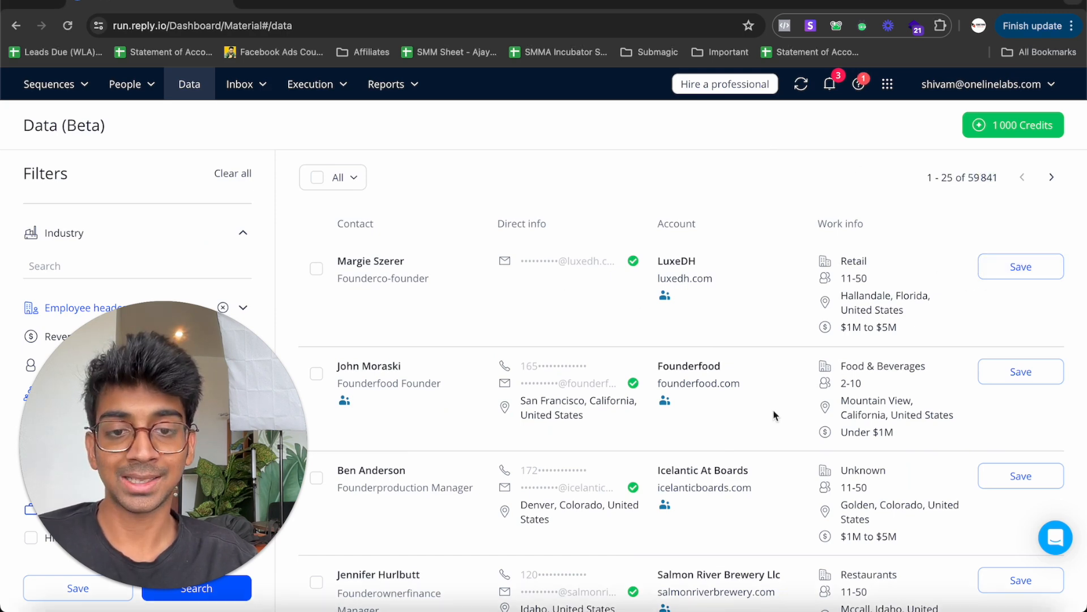
{"action": "scroll", "scroll_direction": "down", "scroll_amount": 3}
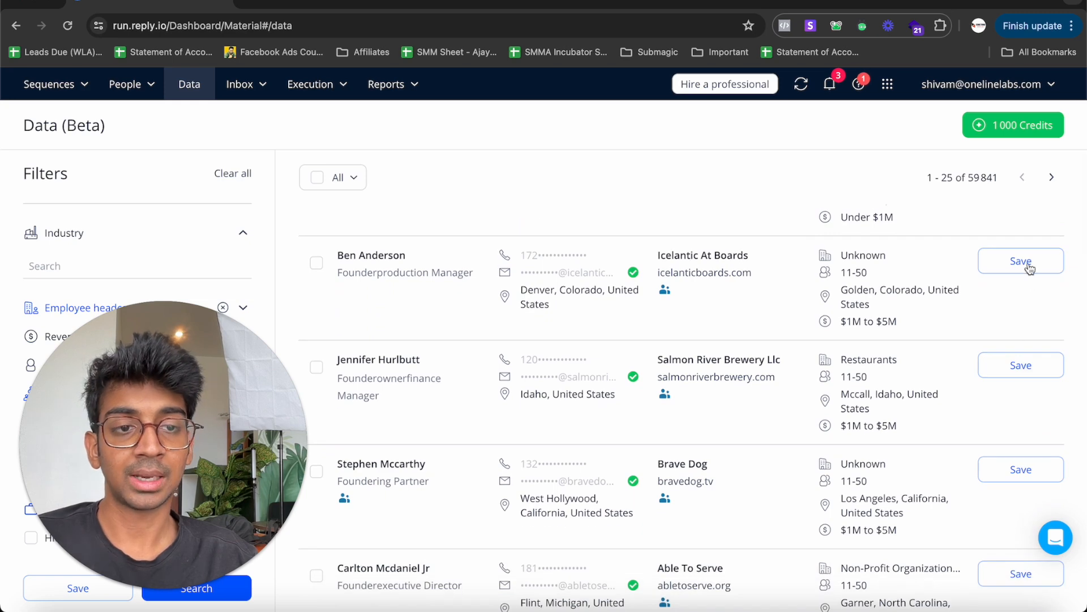
{"action": "left_click", "coordinate": [1020, 260]}
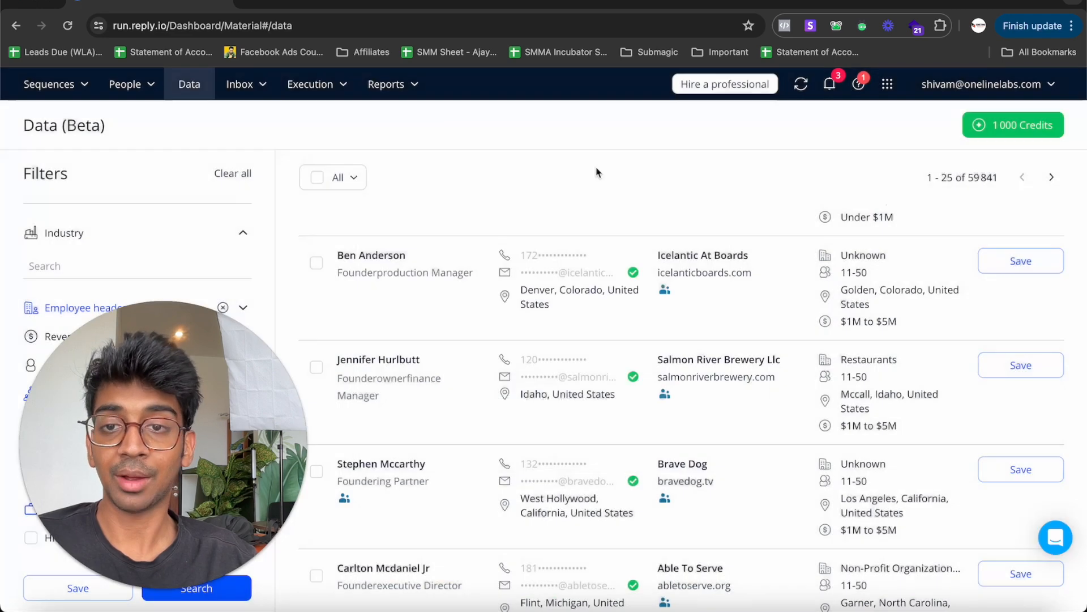
Step: Review the paid data-search credit packages from the Marketplace add-on dropdown
{"action": "left_click", "coordinate": [125, 84]}
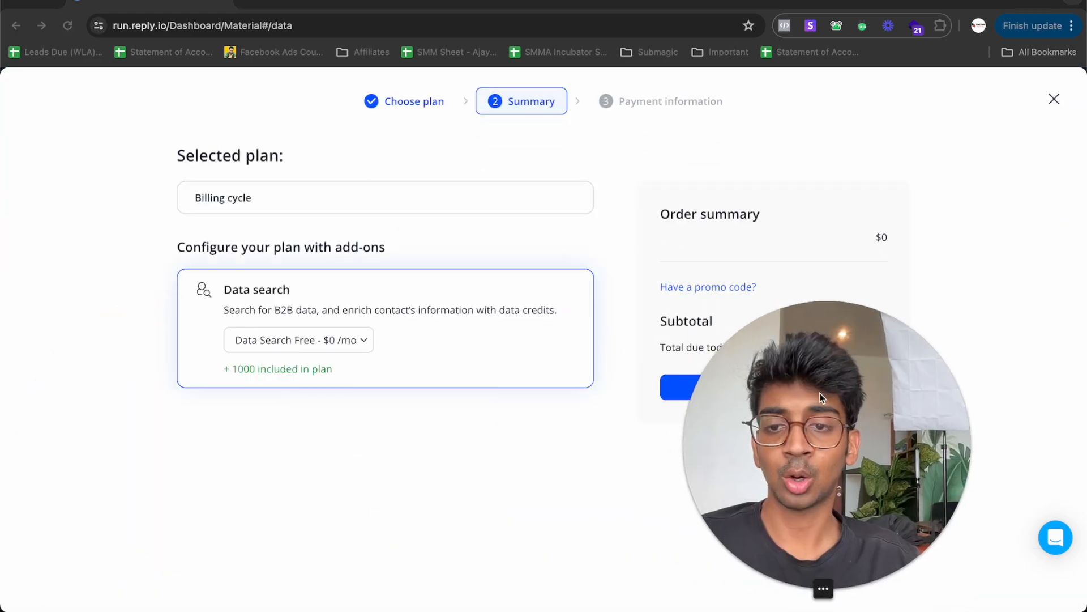
{"action": "left_click", "coordinate": [298, 340]}
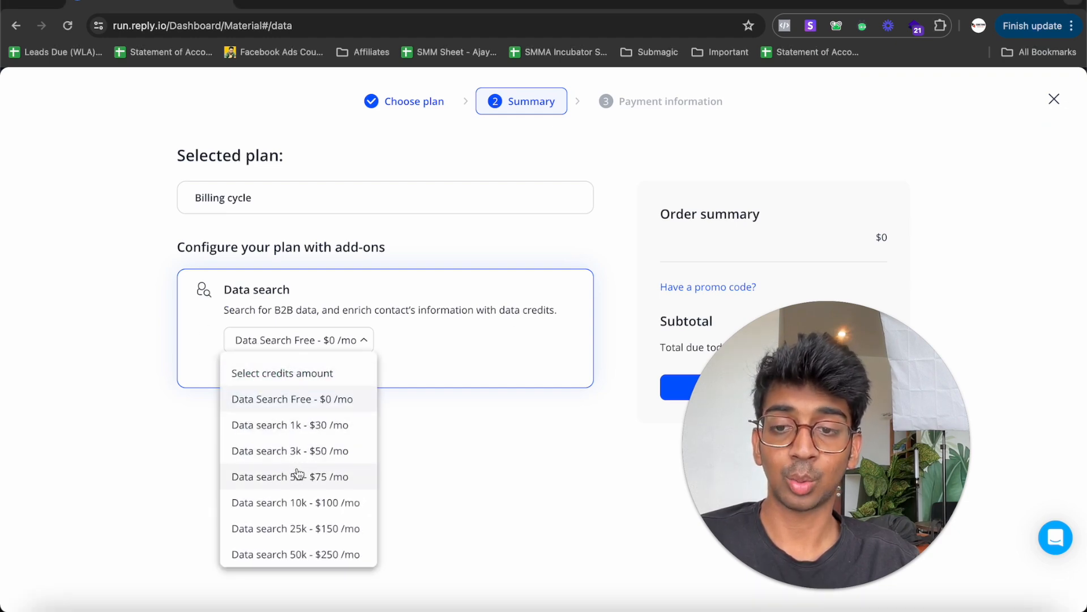
{"action": "left_click", "coordinate": [289, 450]}
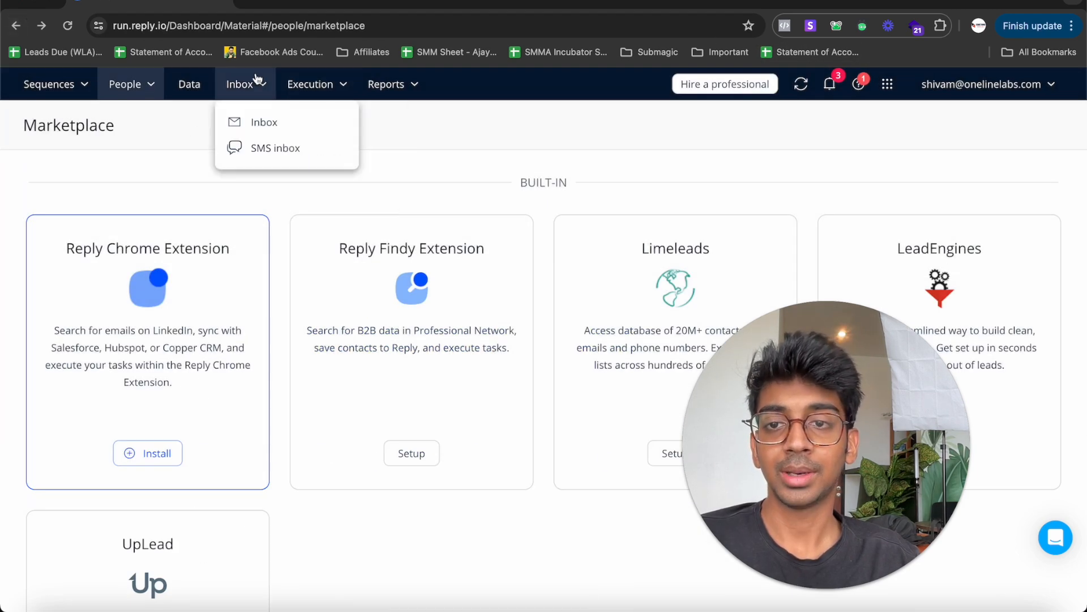
Step: Check the empty Inbox, then the Emails report for Jun 1–7, 2024 showing no data
{"action": "left_click", "coordinate": [264, 122]}
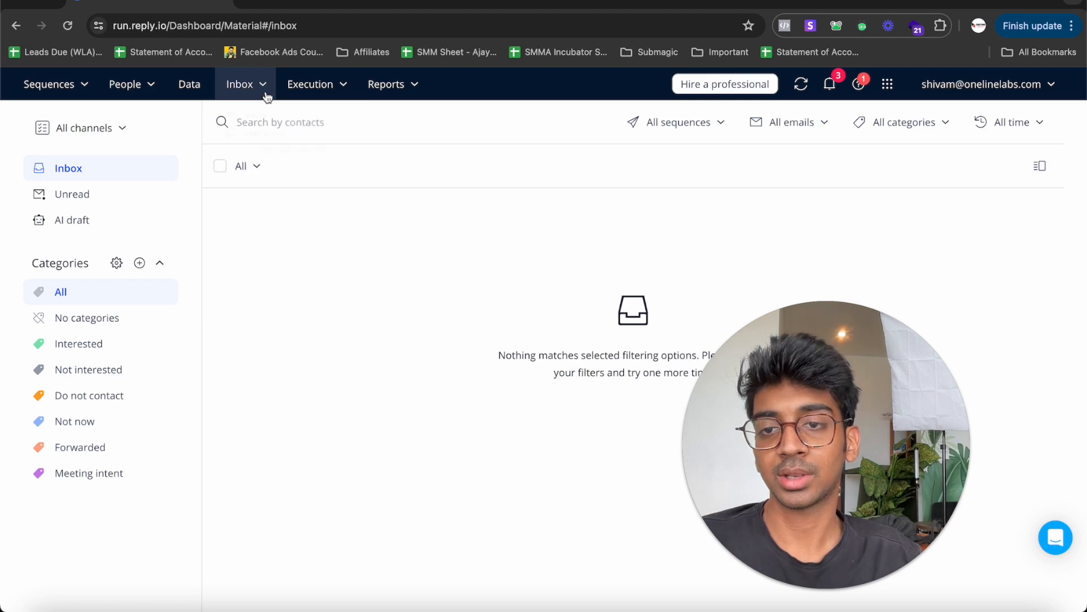
{"action": "left_click", "coordinate": [310, 84]}
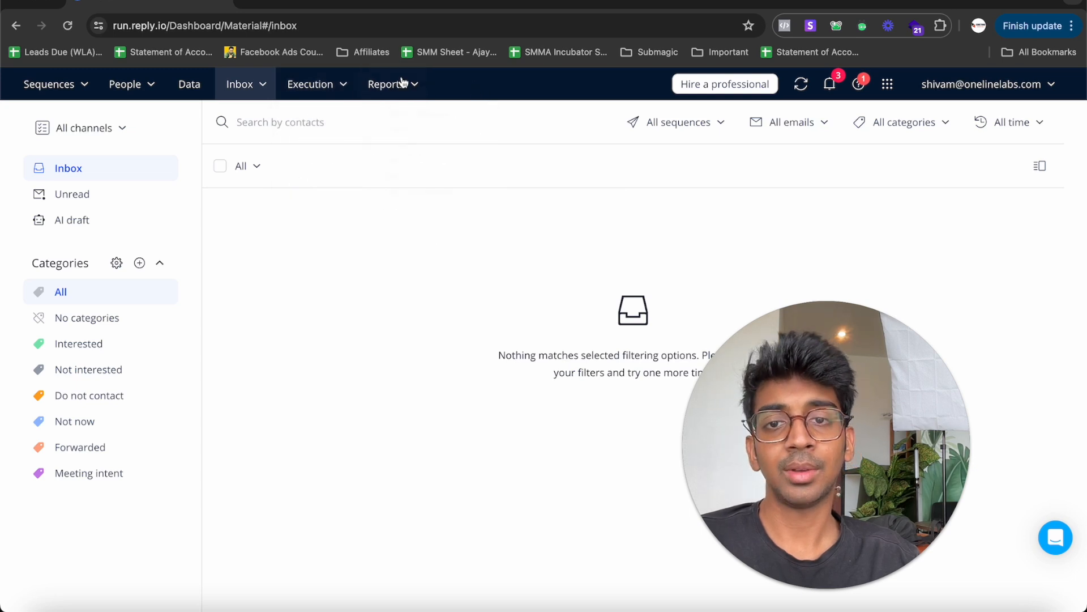
{"action": "left_click", "coordinate": [387, 84]}
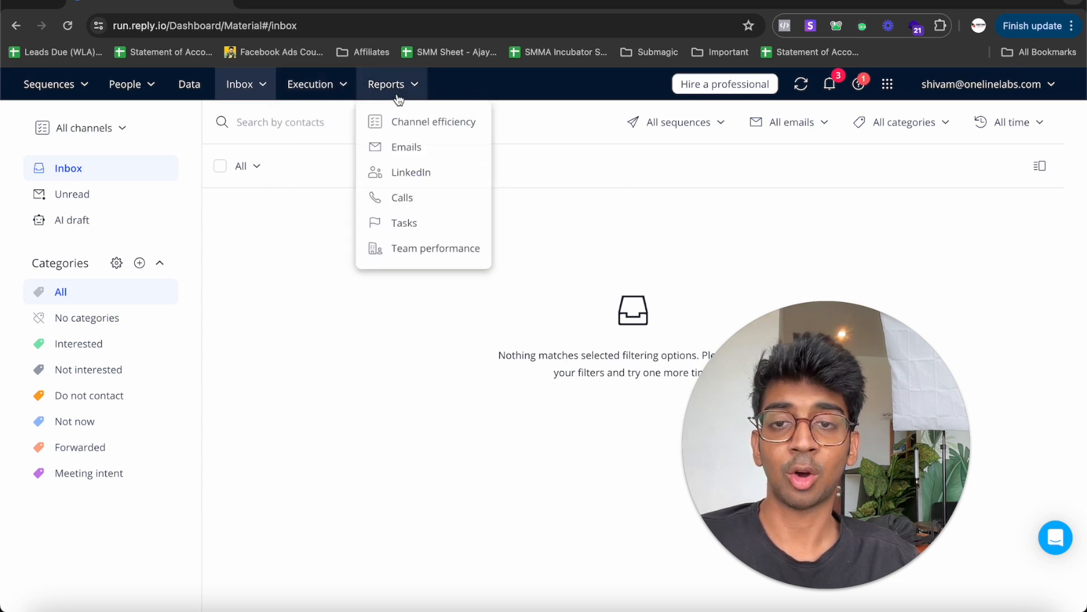
{"action": "left_click", "coordinate": [407, 146]}
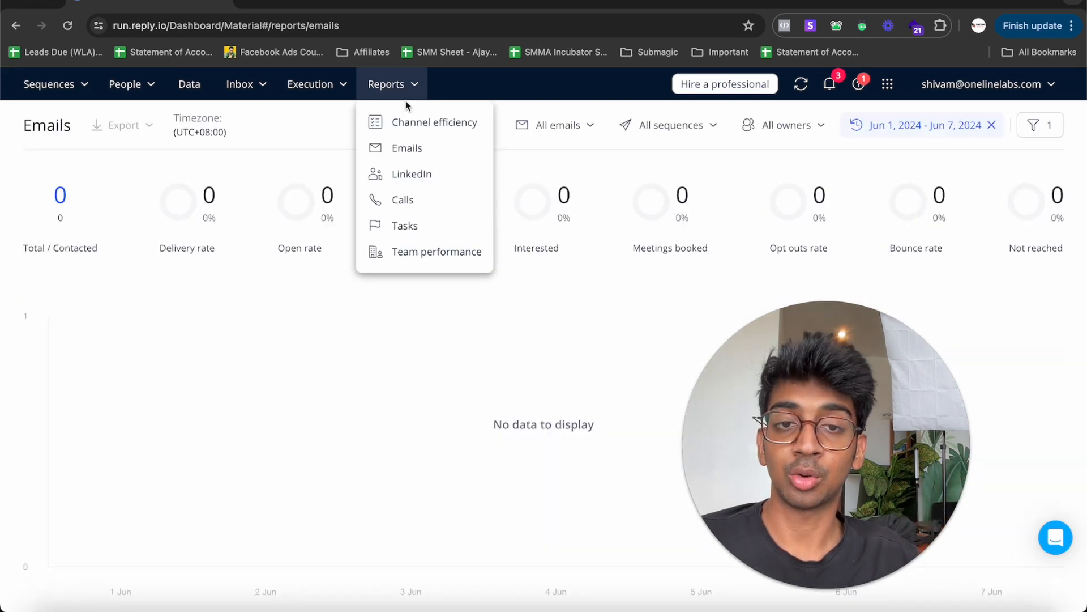
{"action": "mouse_move", "coordinate": [425, 173]}
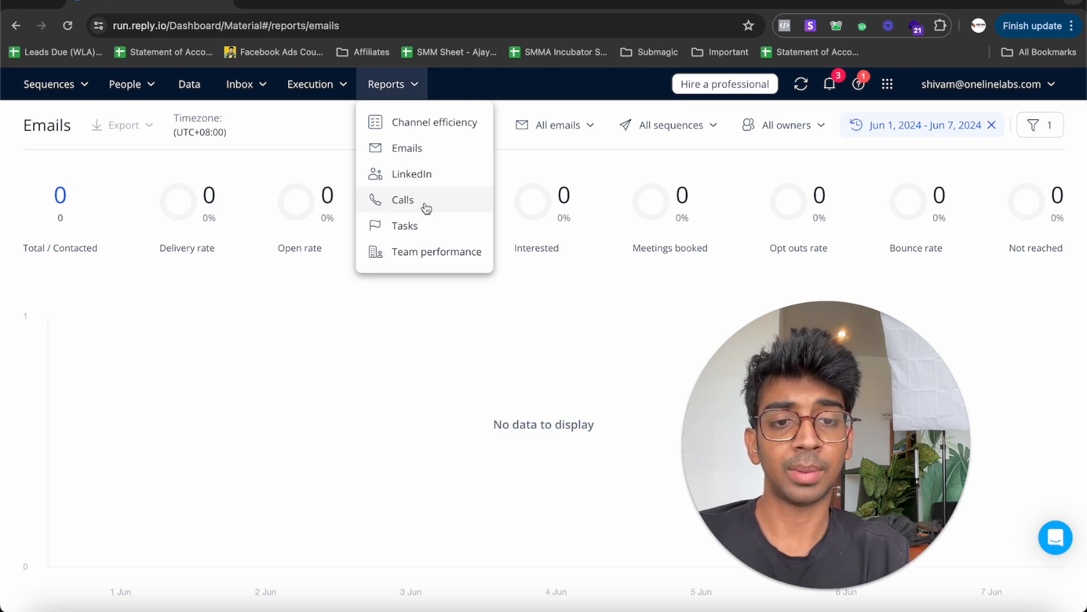
{"action": "left_click", "coordinate": [49, 84]}
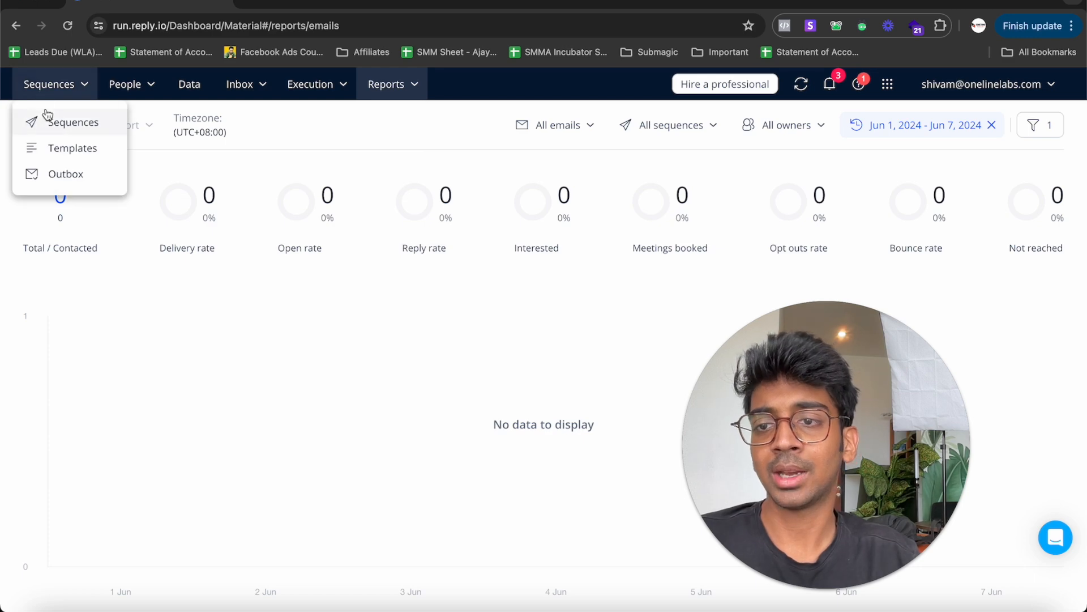
Step: Start connecting a new mailbox and choose Gmail as the provider
{"action": "left_click", "coordinate": [72, 122]}
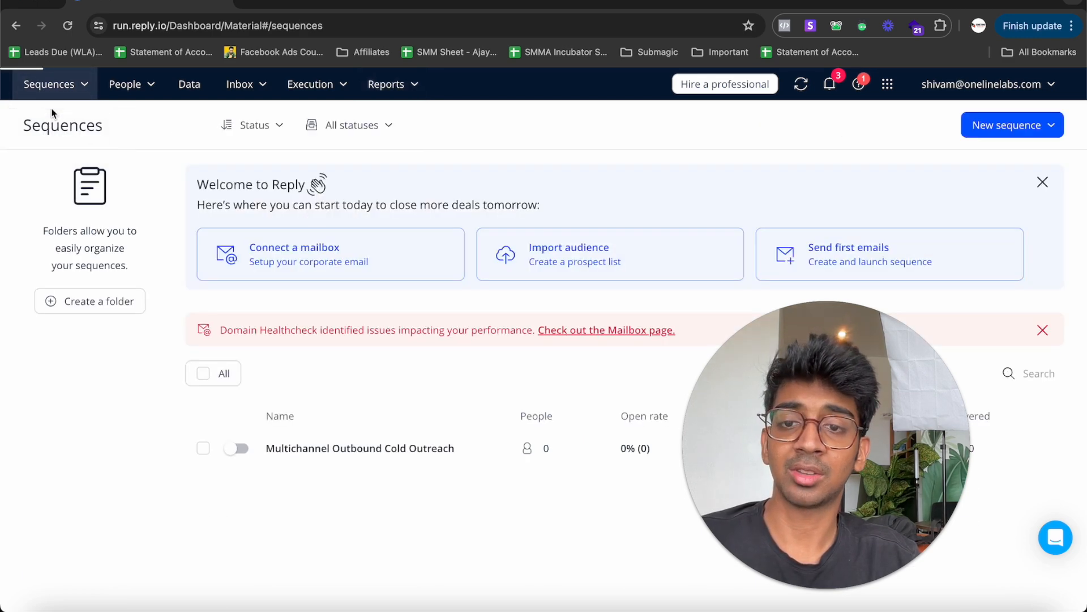
{"action": "mouse_move", "coordinate": [317, 269]}
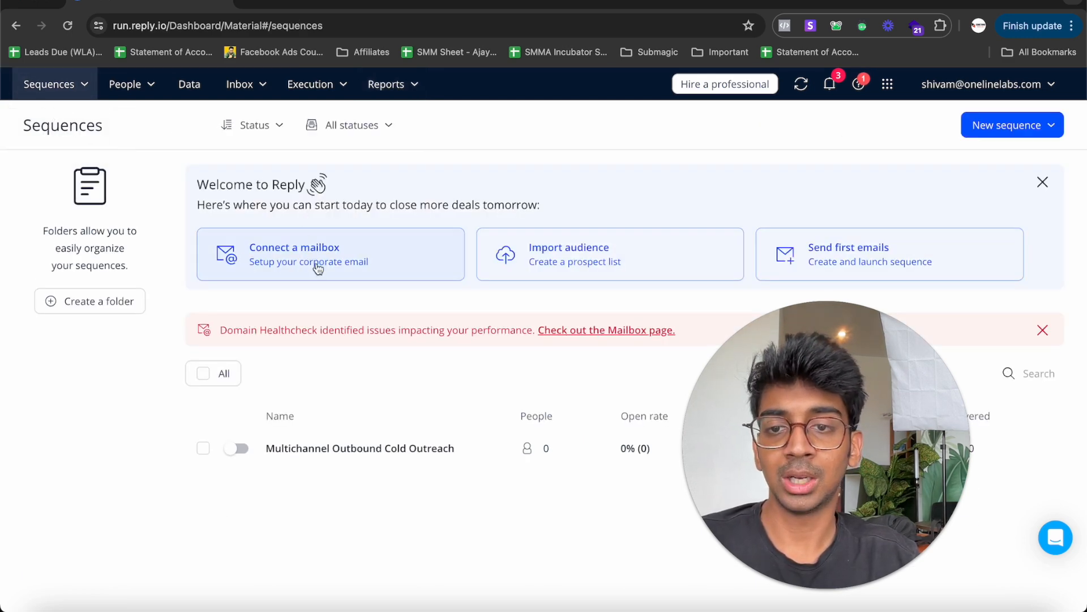
{"action": "left_click", "coordinate": [294, 247]}
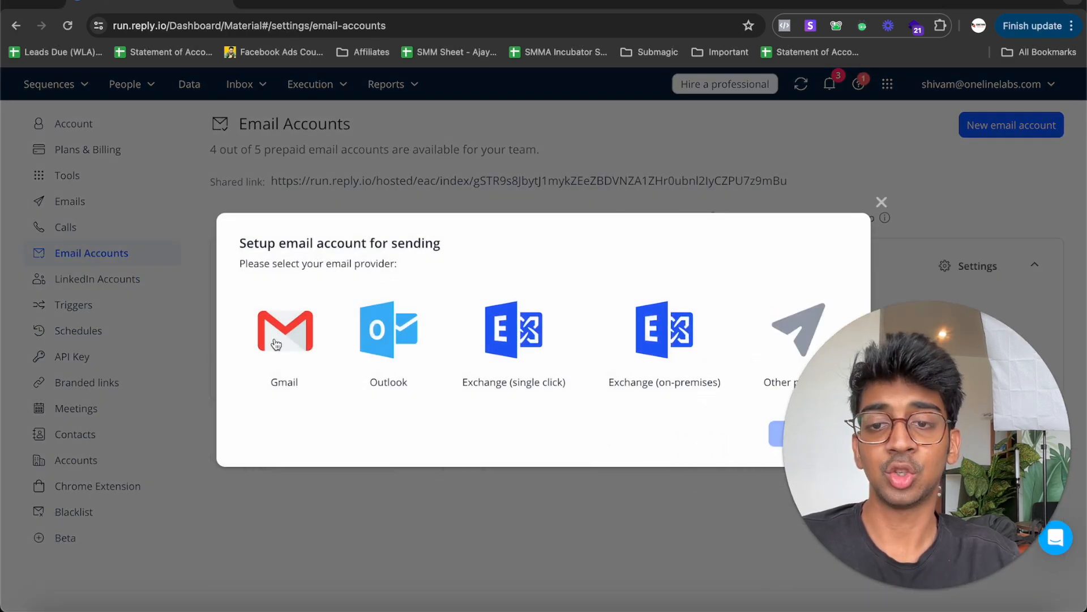
{"action": "left_click", "coordinate": [283, 329]}
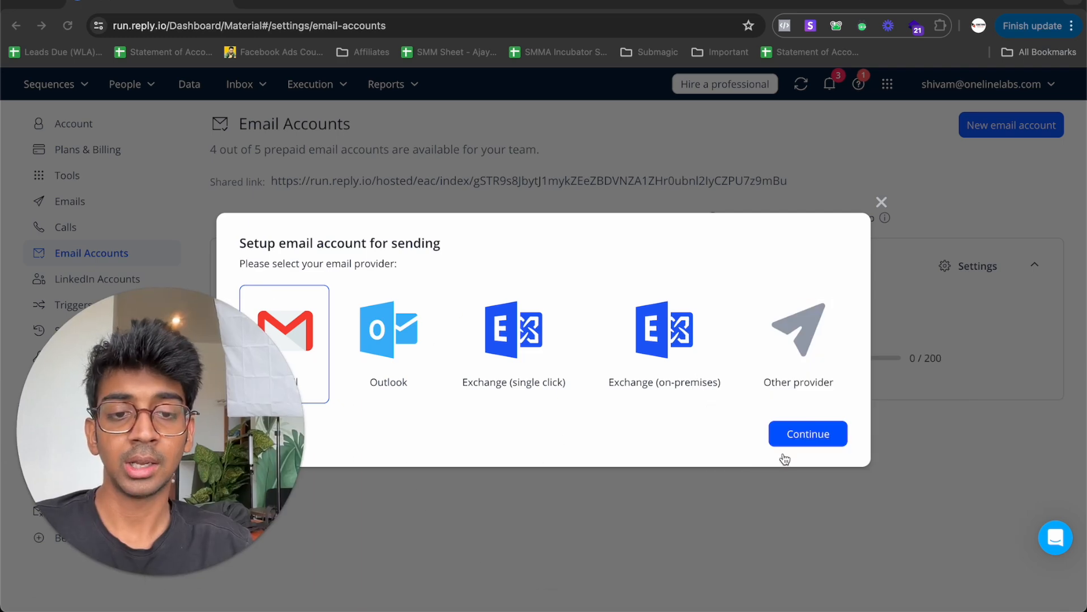
{"action": "left_click", "coordinate": [807, 433]}
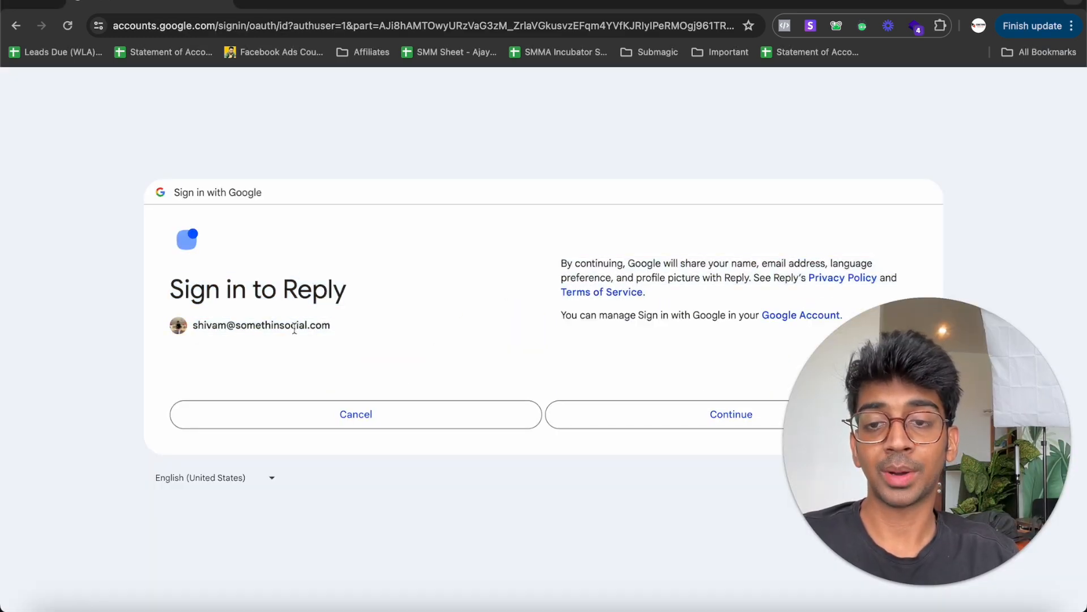
Step: Sign in with Google, allow Reply access, and confirm the somethinsocial.com mailbox under Email Accounts
{"action": "left_click", "coordinate": [731, 414]}
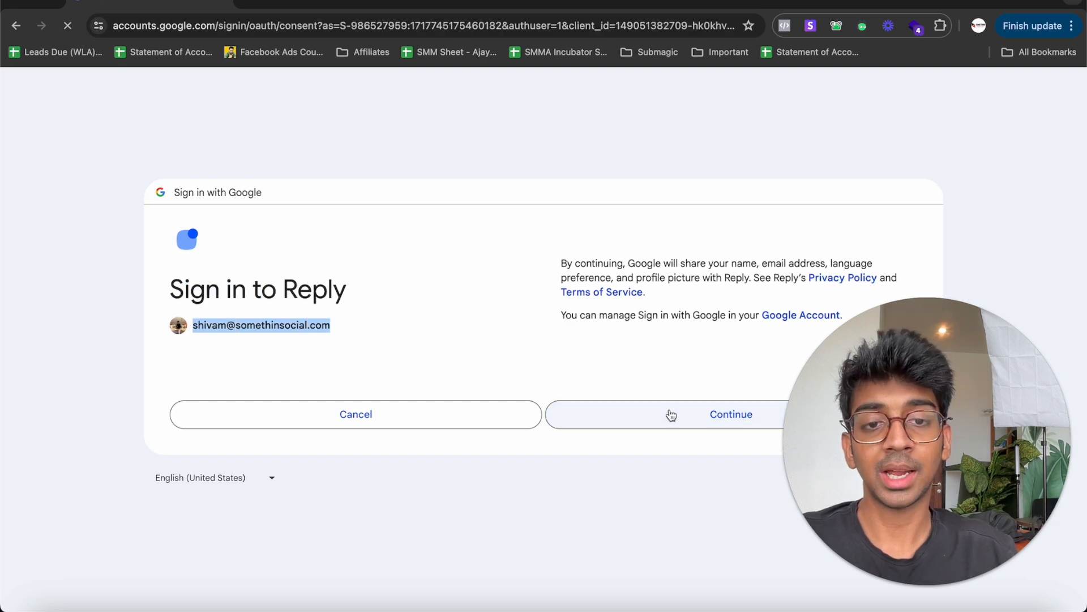
{"action": "left_click", "coordinate": [730, 415]}
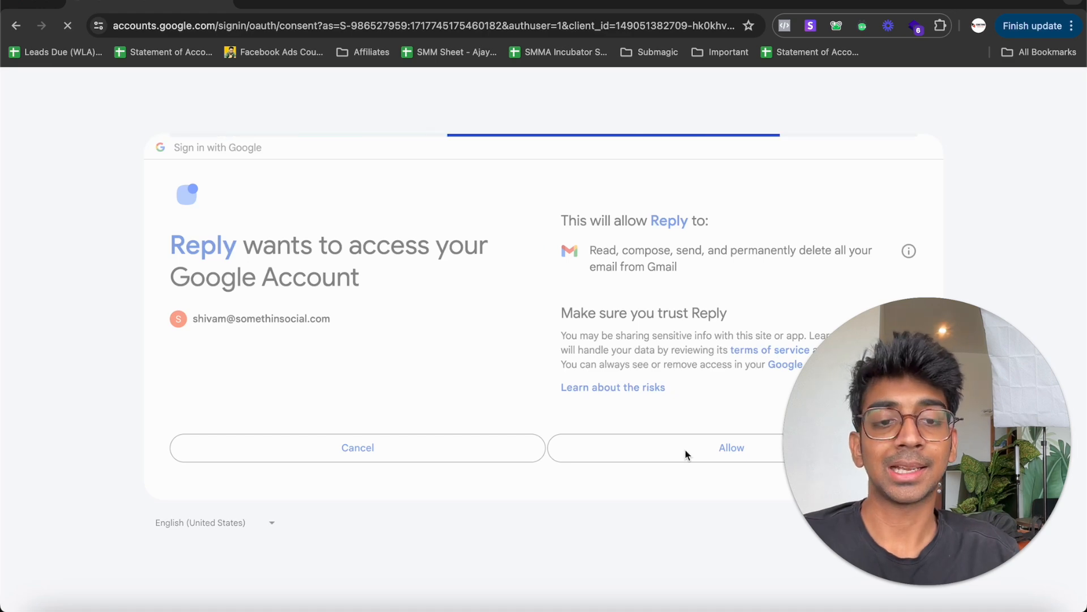
{"action": "left_click", "coordinate": [731, 447]}
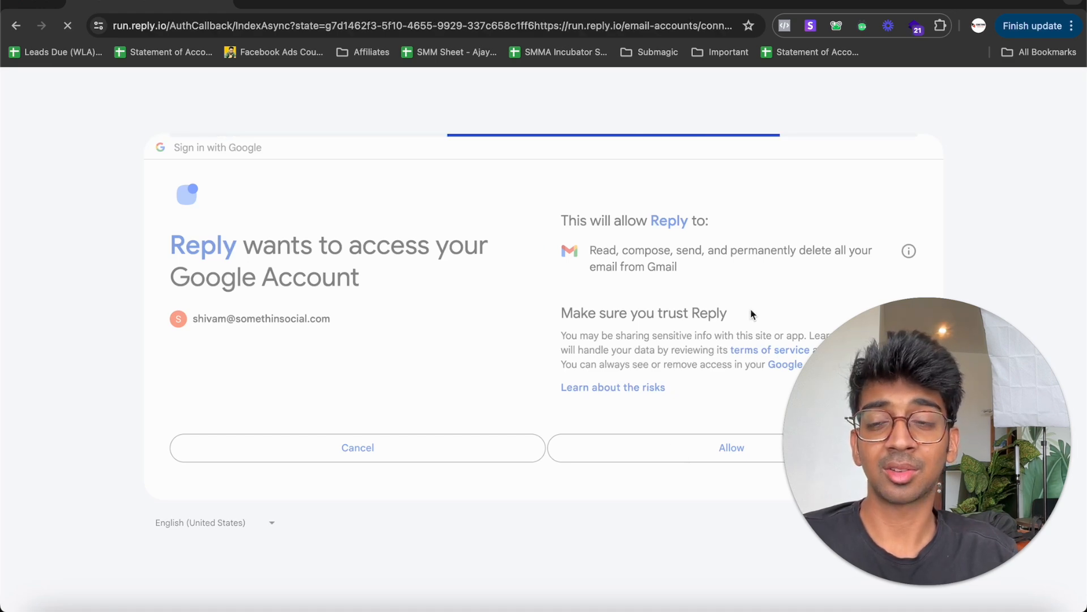
{"action": "left_click", "coordinate": [731, 447]}
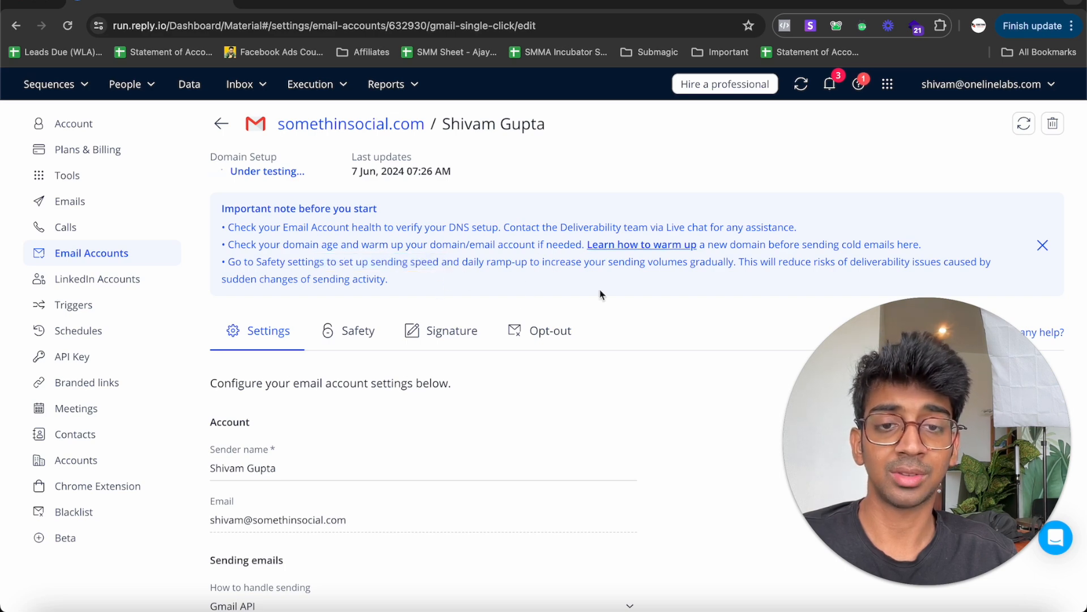
{"action": "scroll", "scroll_direction": "down", "scroll_amount": 3}
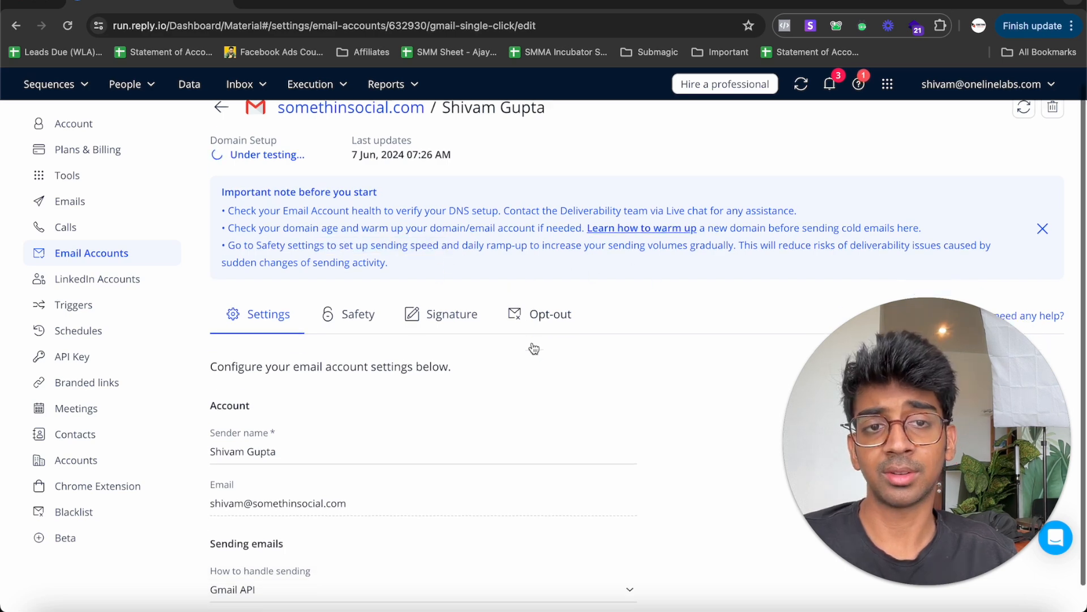
{"action": "scroll", "scroll_direction": "down", "scroll_amount": 3}
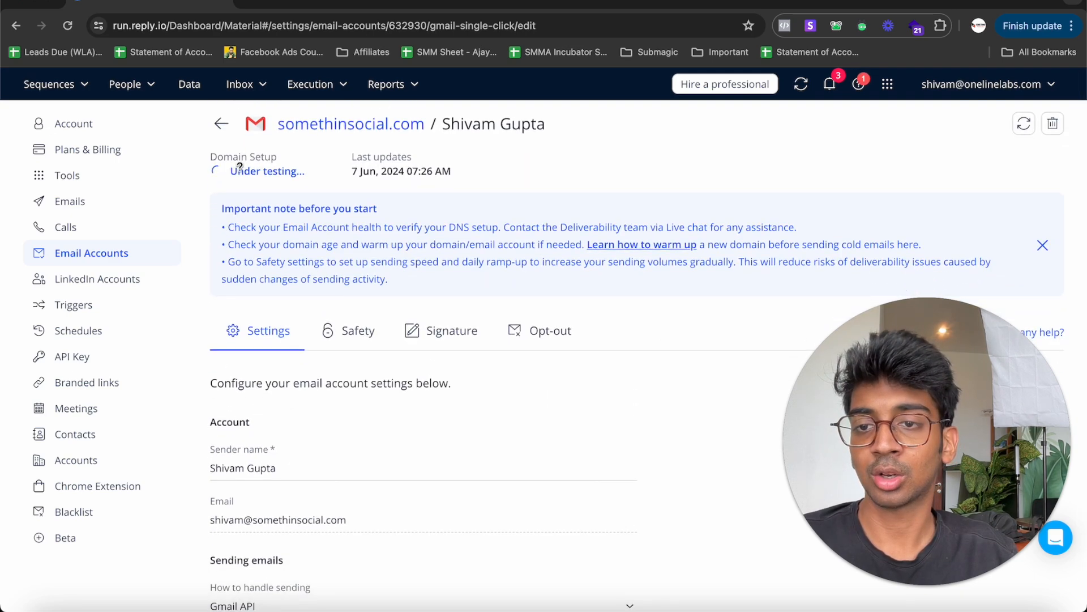
{"action": "left_click", "coordinate": [221, 123]}
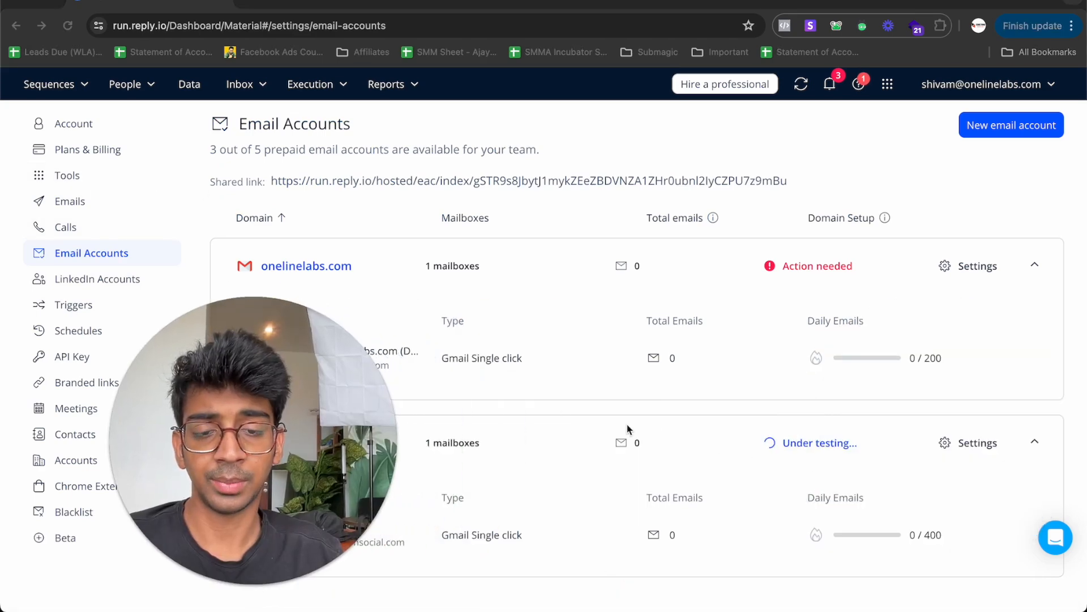
Step: Create a new sequence from the built-in Outbound cold outreach template
{"action": "left_click", "coordinate": [49, 84]}
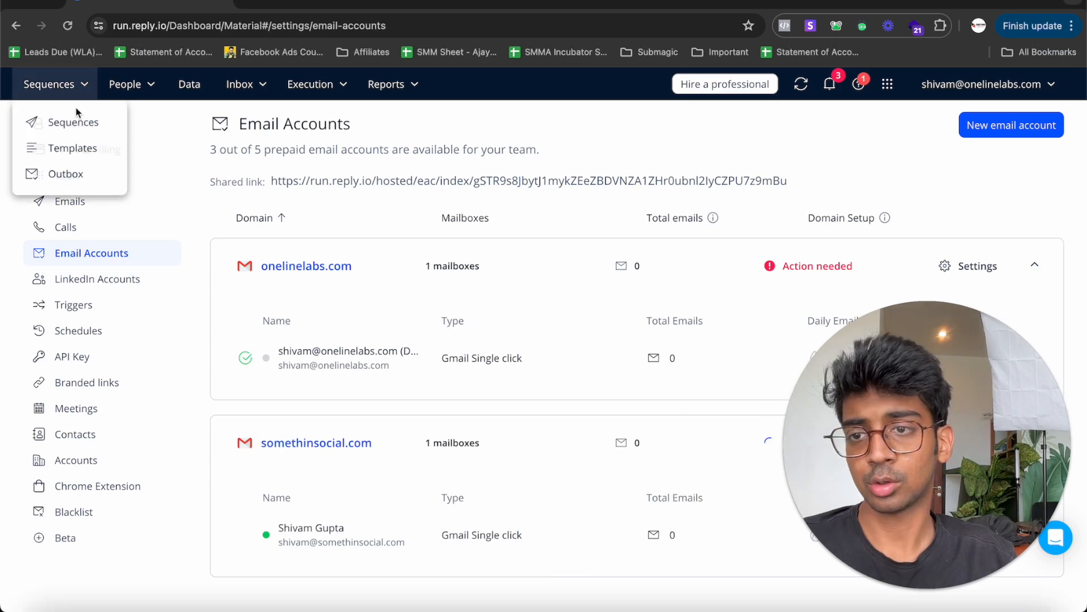
{"action": "left_click", "coordinate": [72, 122]}
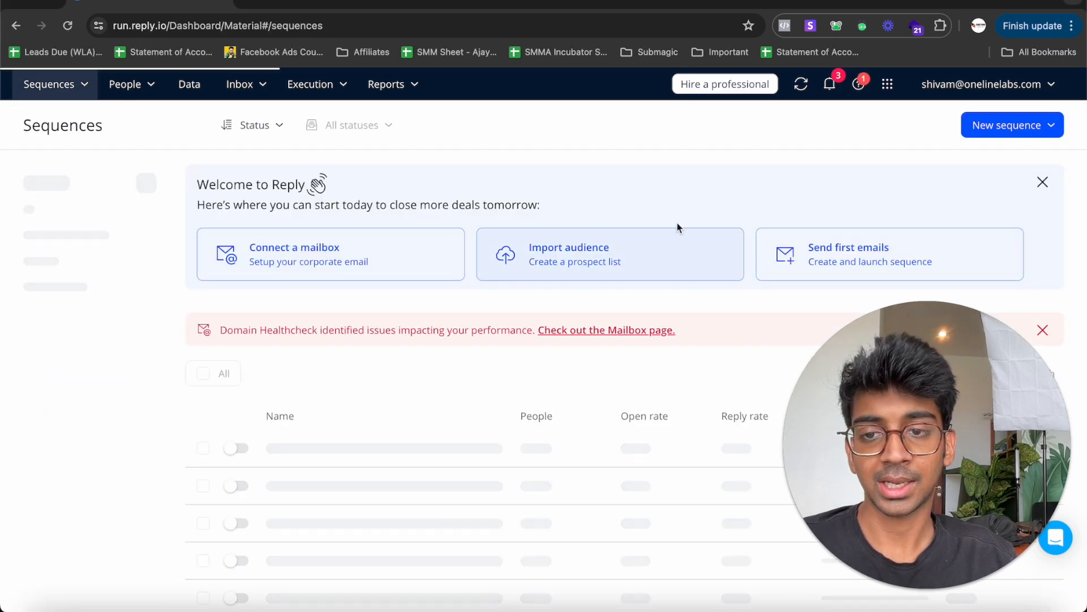
{"action": "left_click", "coordinate": [1012, 124]}
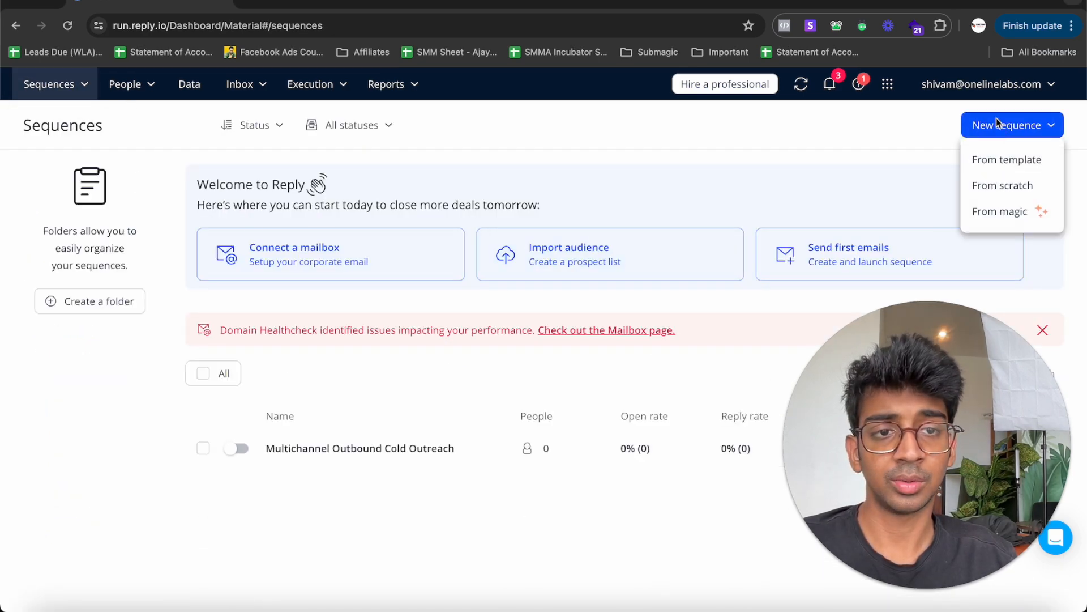
{"action": "left_click", "coordinate": [1009, 160]}
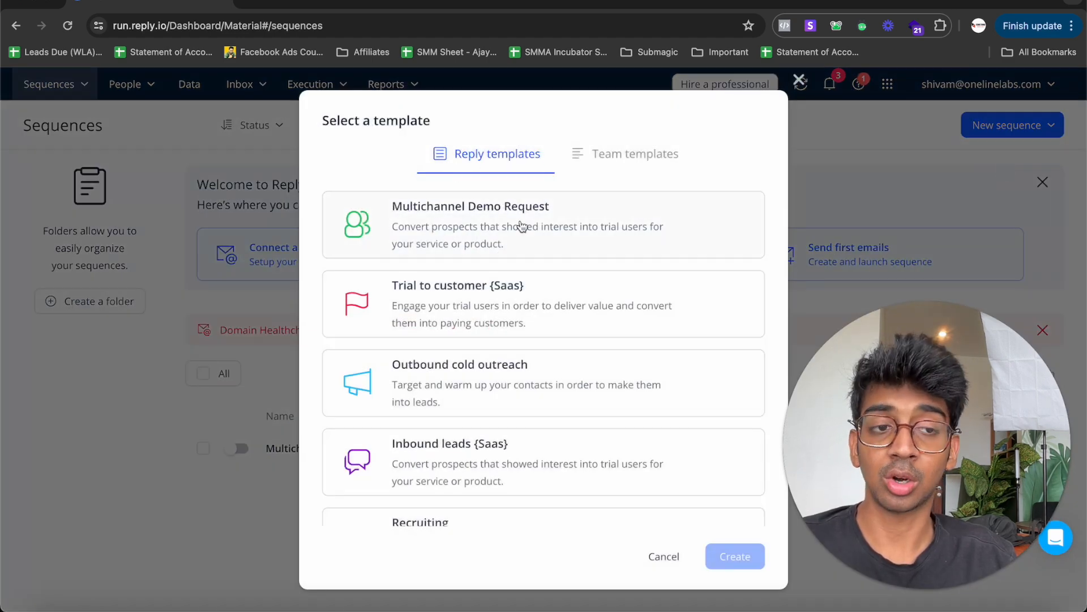
{"action": "mouse_move", "coordinate": [491, 217]}
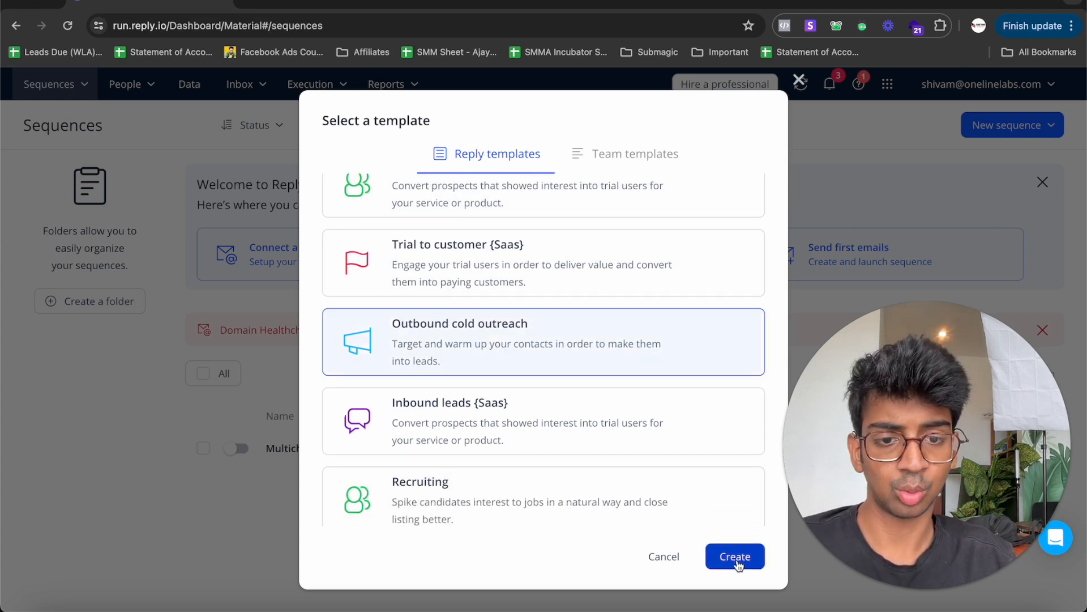
{"action": "left_click", "coordinate": [734, 556]}
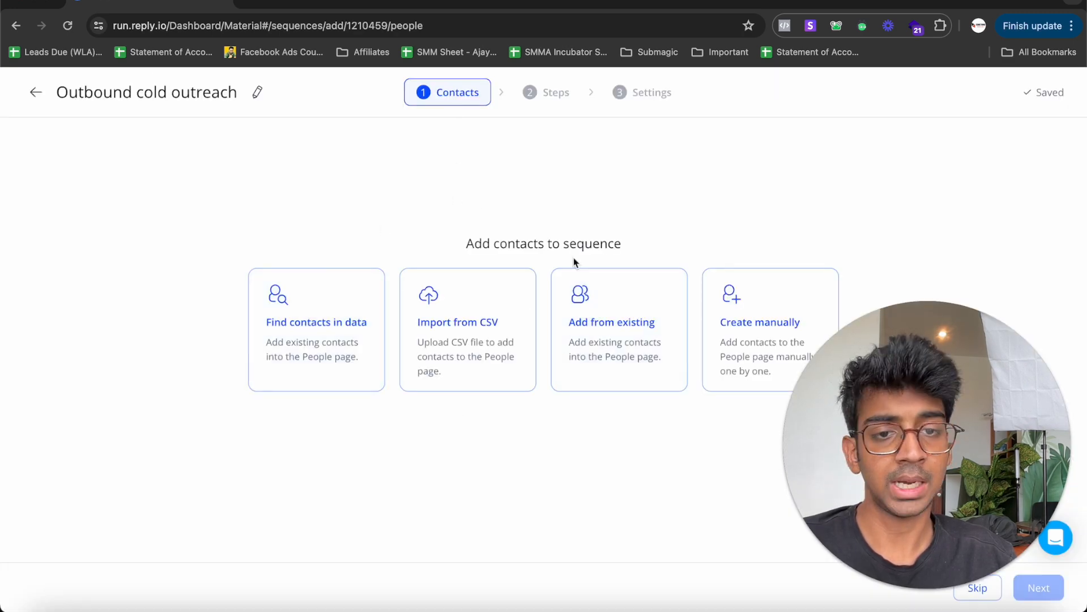
Step: Upload eCommerce Leads.csv, accept the field mapping, and import its ten contacts
{"action": "left_click", "coordinate": [458, 321]}
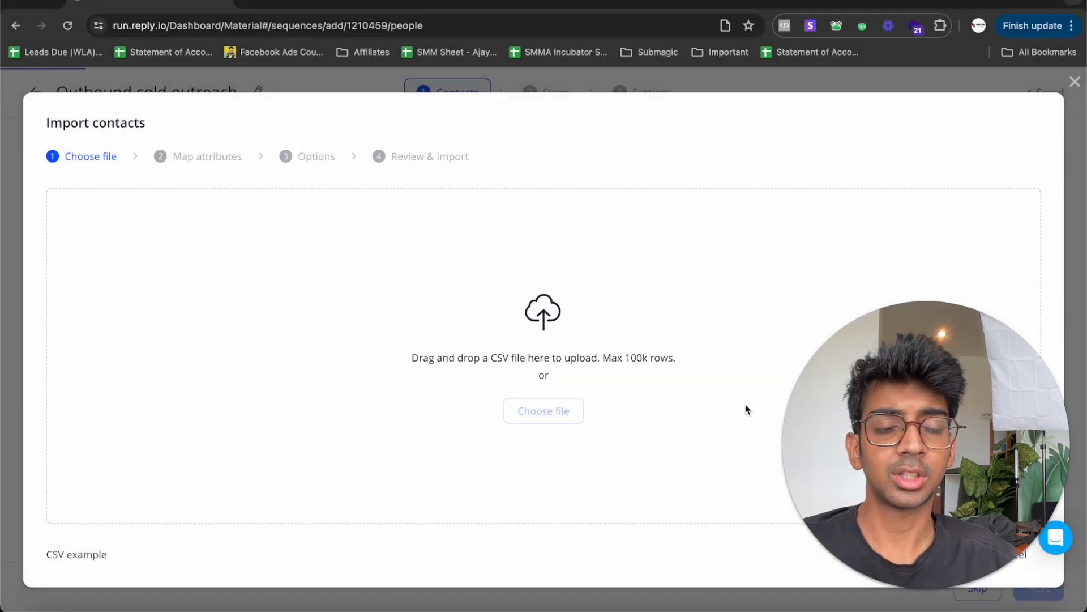
{"action": "left_click", "coordinate": [542, 410]}
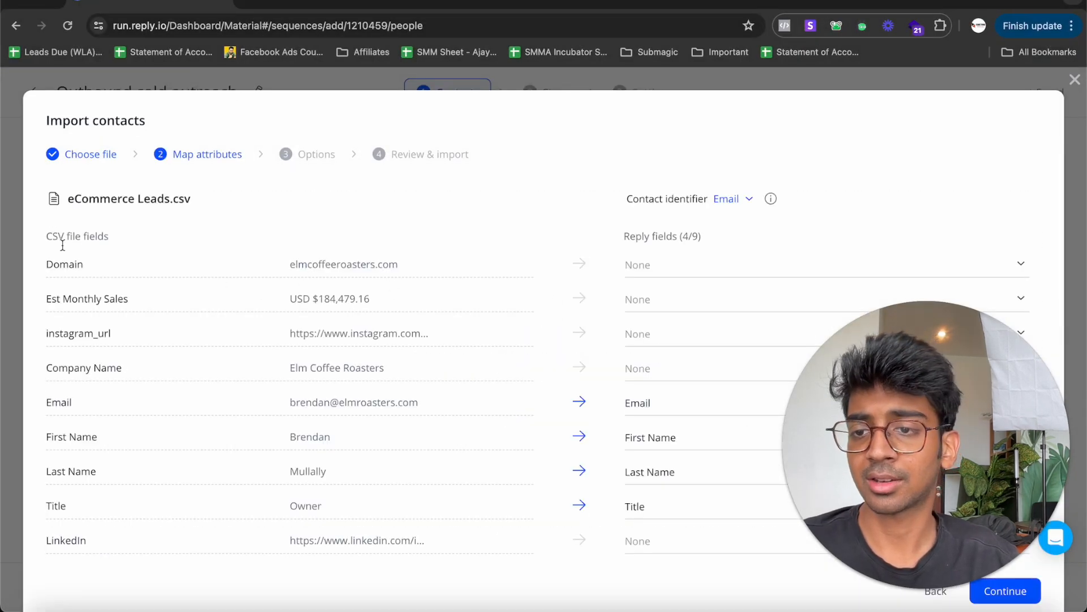
{"action": "double_click", "coordinate": [332, 264]}
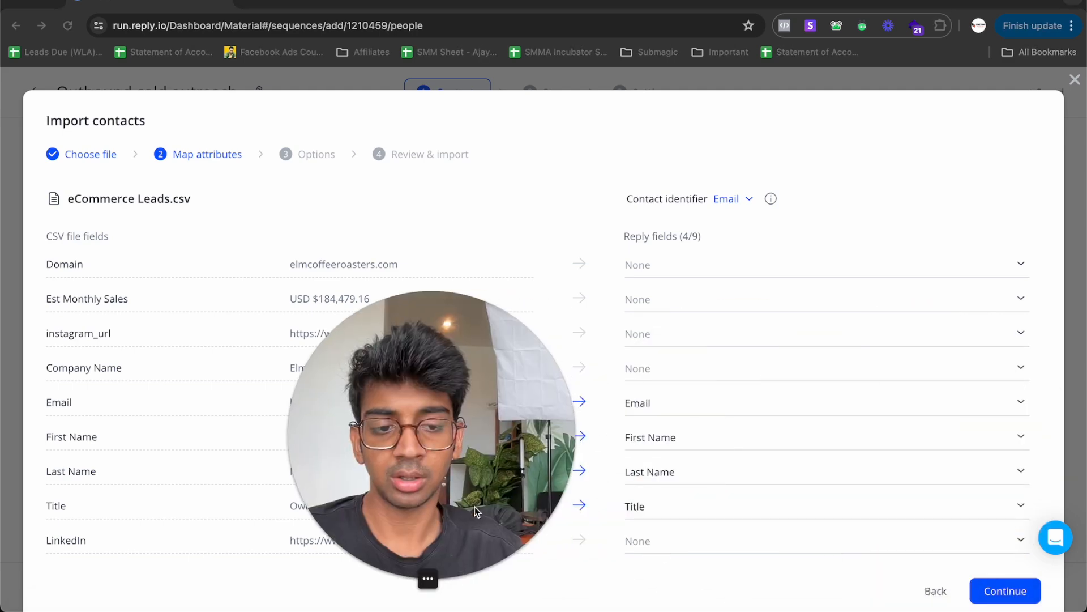
{"action": "left_click", "coordinate": [1005, 591]}
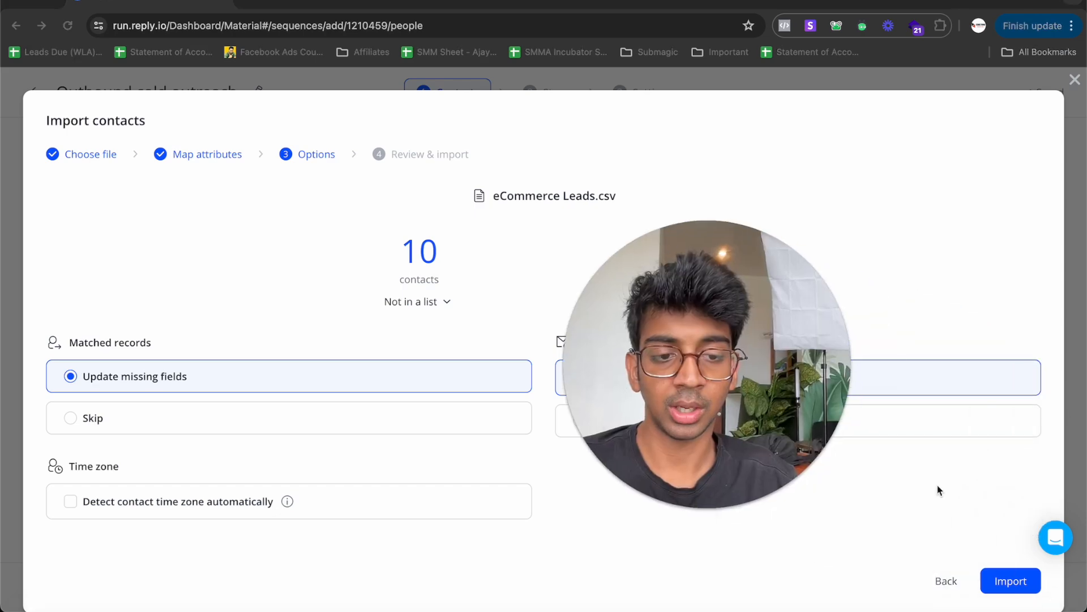
{"action": "left_click", "coordinate": [1009, 580]}
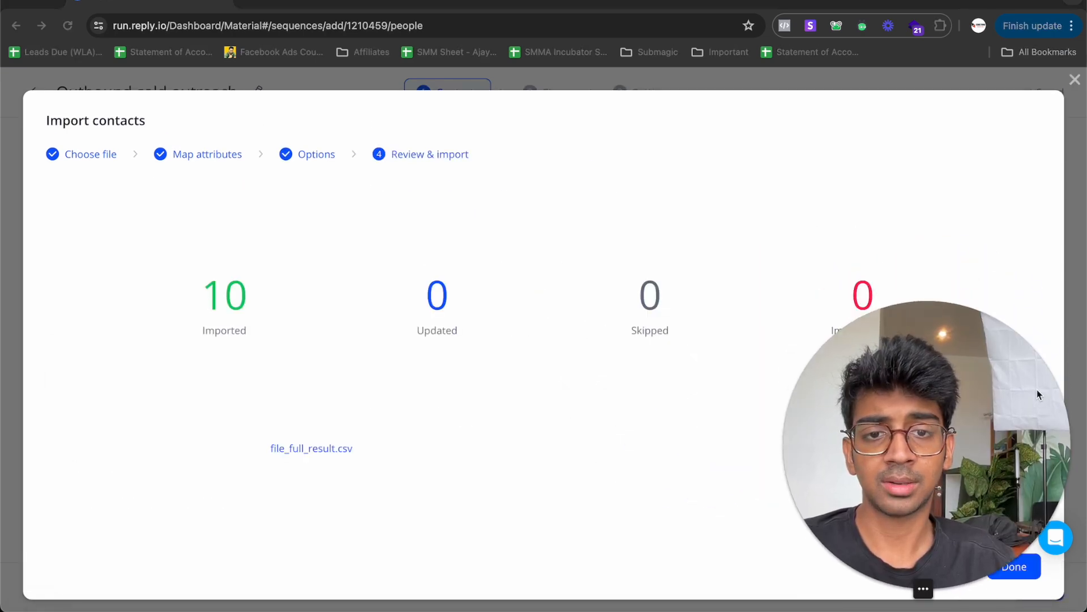
{"action": "left_click", "coordinate": [1013, 567]}
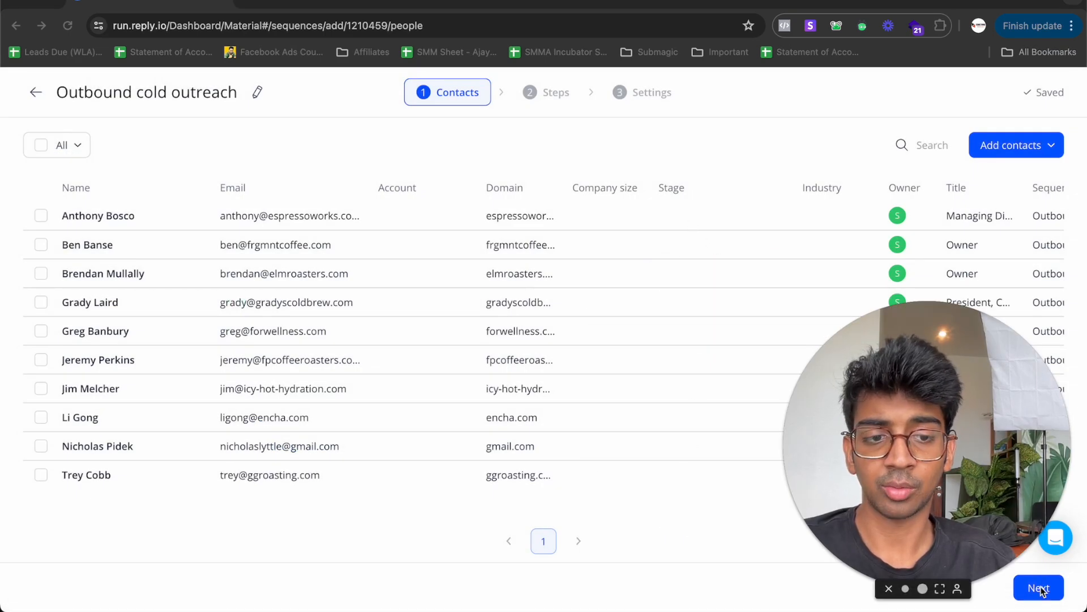
Step: Draft the TikTok sales email, AI-rewrite it, add '$' to 100,000 and a 'Best,' sign-off line
{"action": "left_click", "coordinate": [1038, 588]}
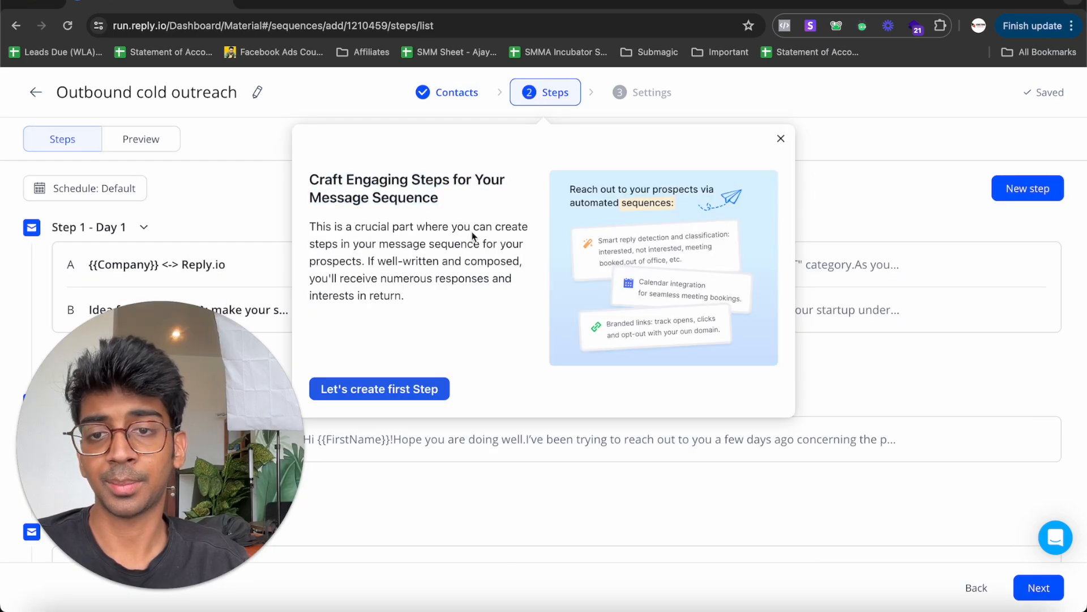
{"action": "left_click", "coordinate": [378, 388]}
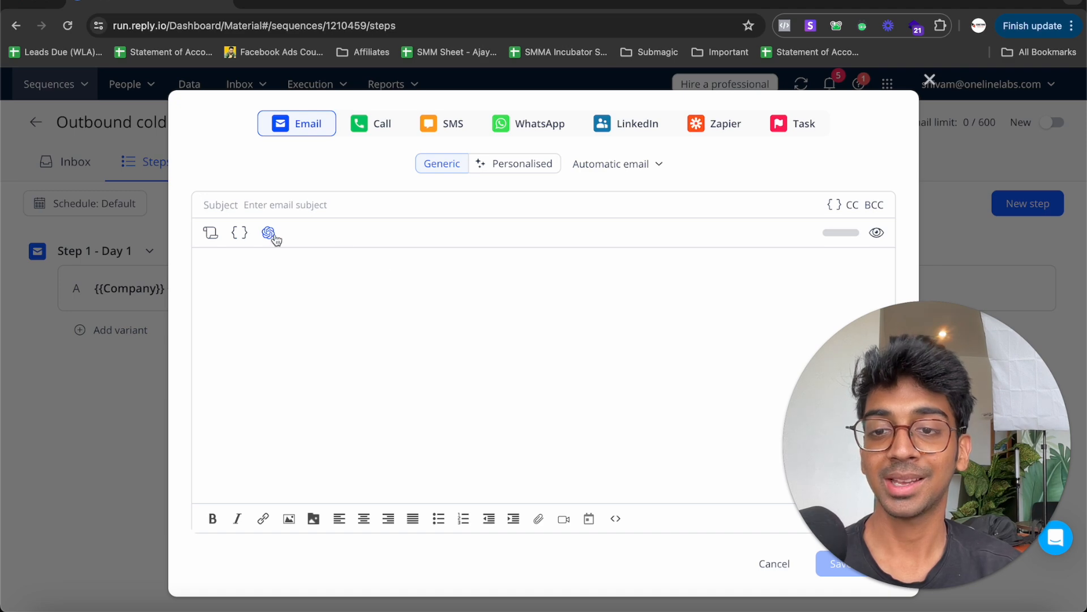
{"action": "mouse_move", "coordinate": [297, 321]}
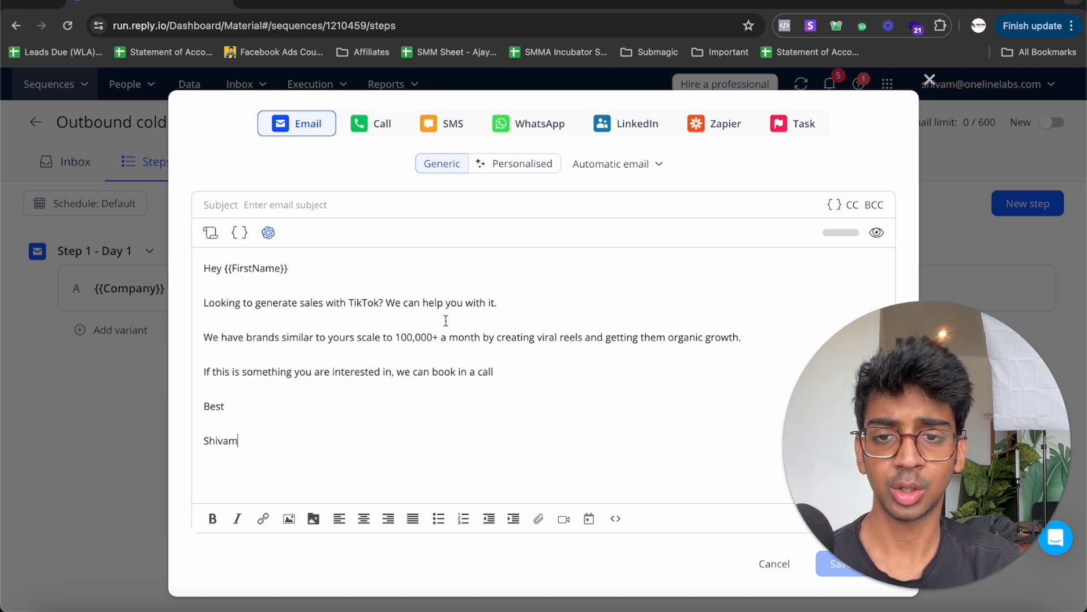
{"action": "left_click", "coordinate": [268, 232]}
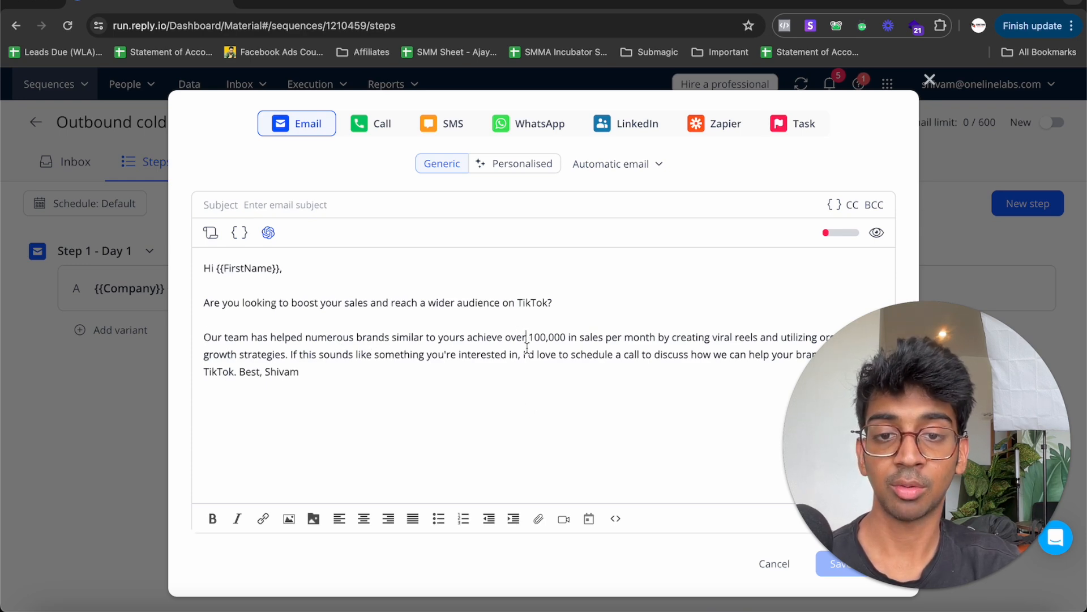
{"action": "type", "text": "$"}
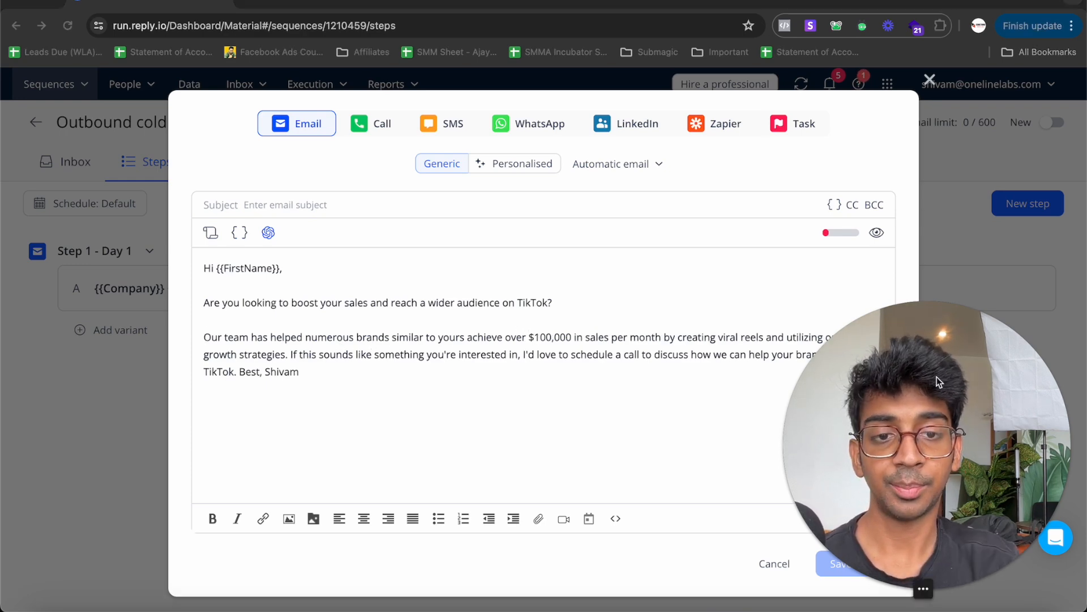
{"action": "mouse_move", "coordinate": [836, 432]}
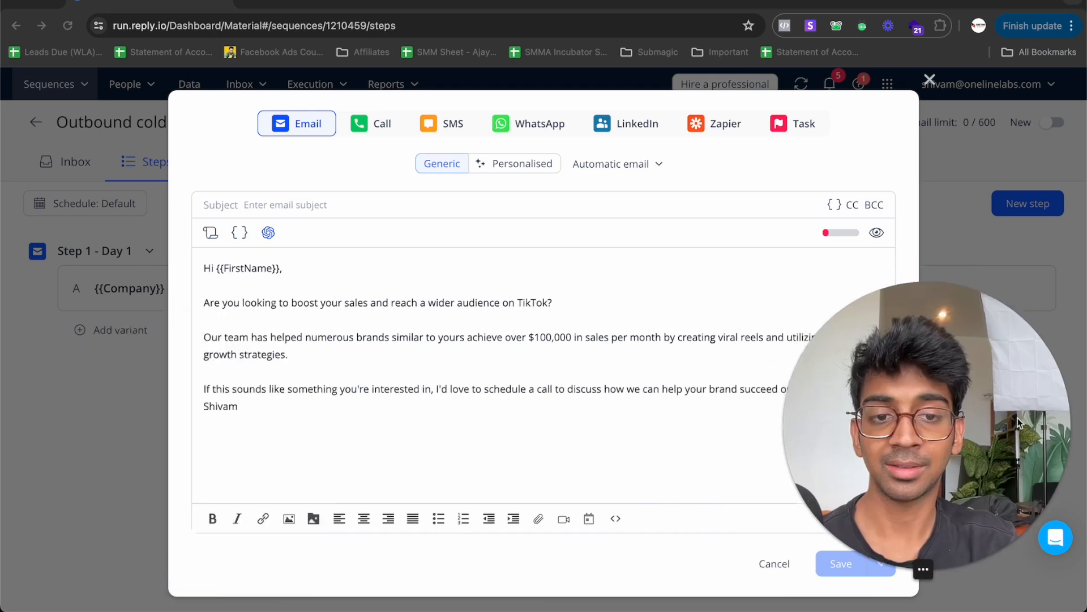
{"action": "type", "text": "Best,"}
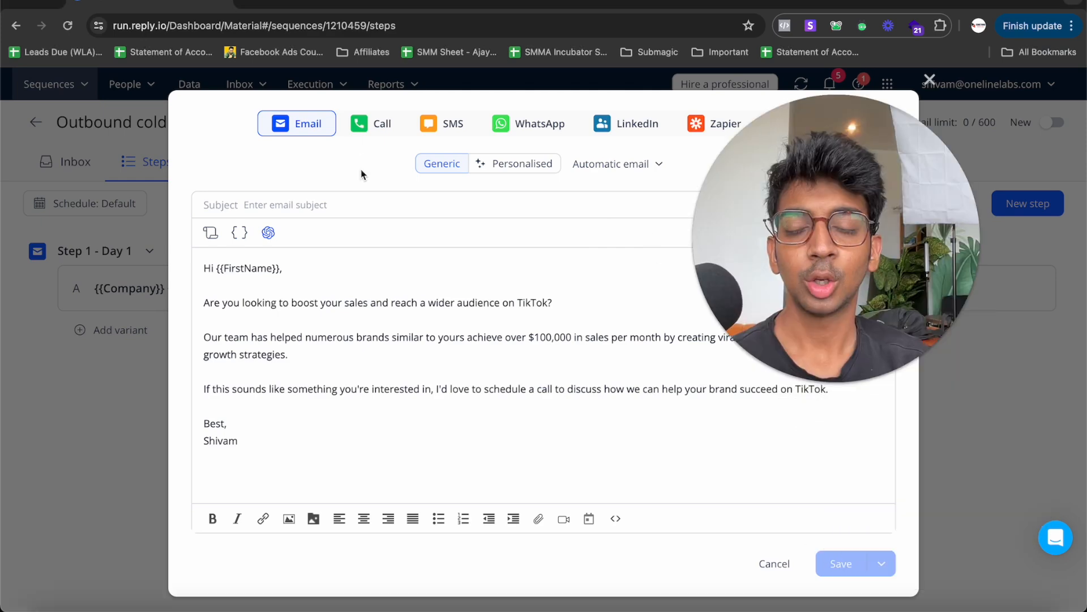
Step: Browse the Personalised AI email, Call, SMS, WhatsApp and Zapier step types
{"action": "left_click", "coordinate": [521, 163]}
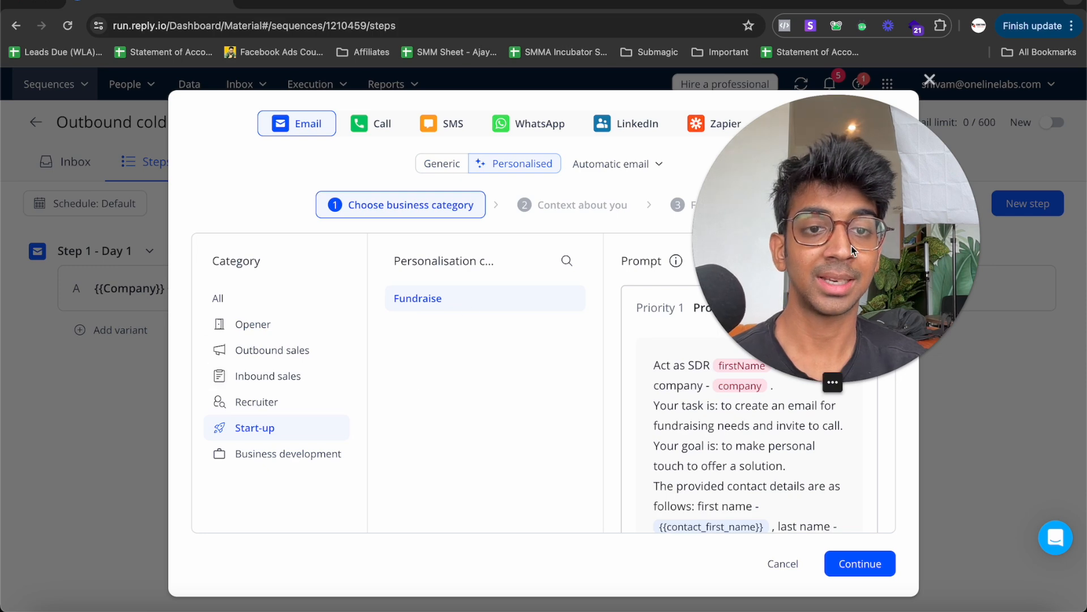
{"action": "left_click", "coordinate": [254, 324]}
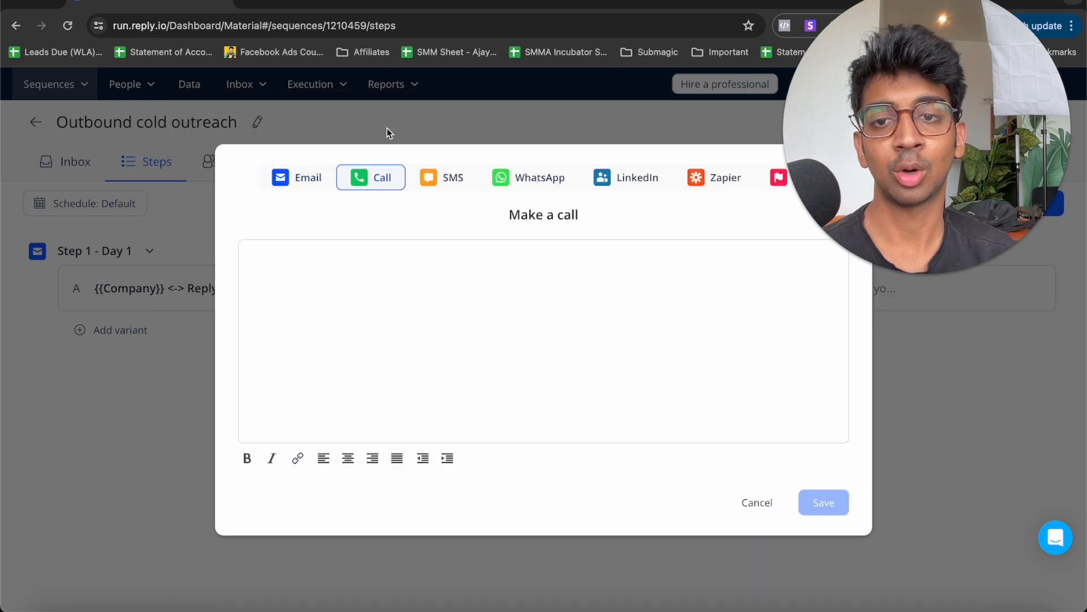
{"action": "left_click", "coordinate": [442, 176]}
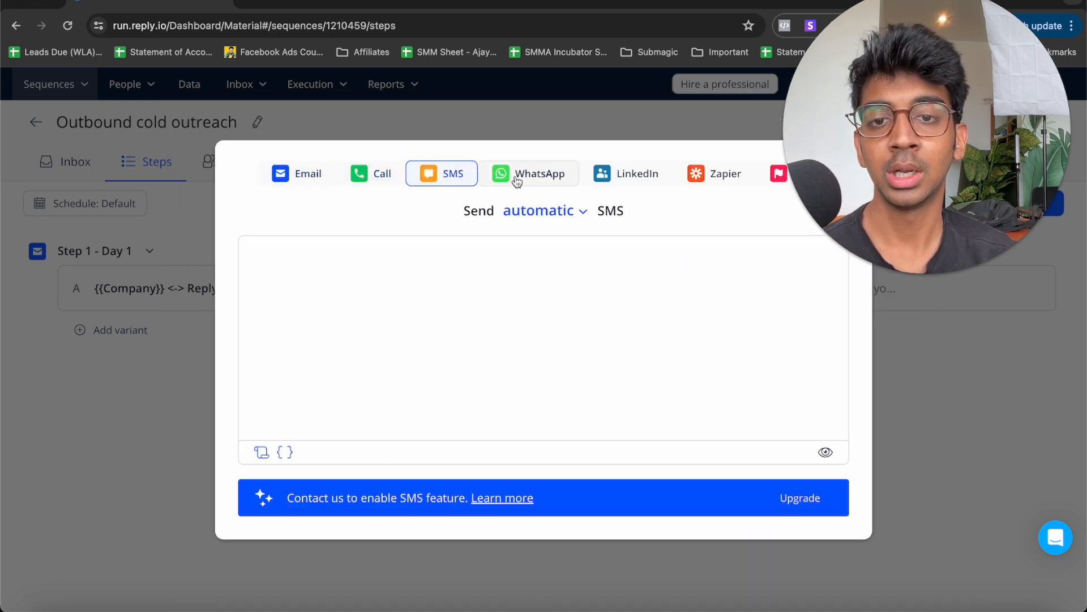
{"action": "left_click", "coordinate": [539, 174]}
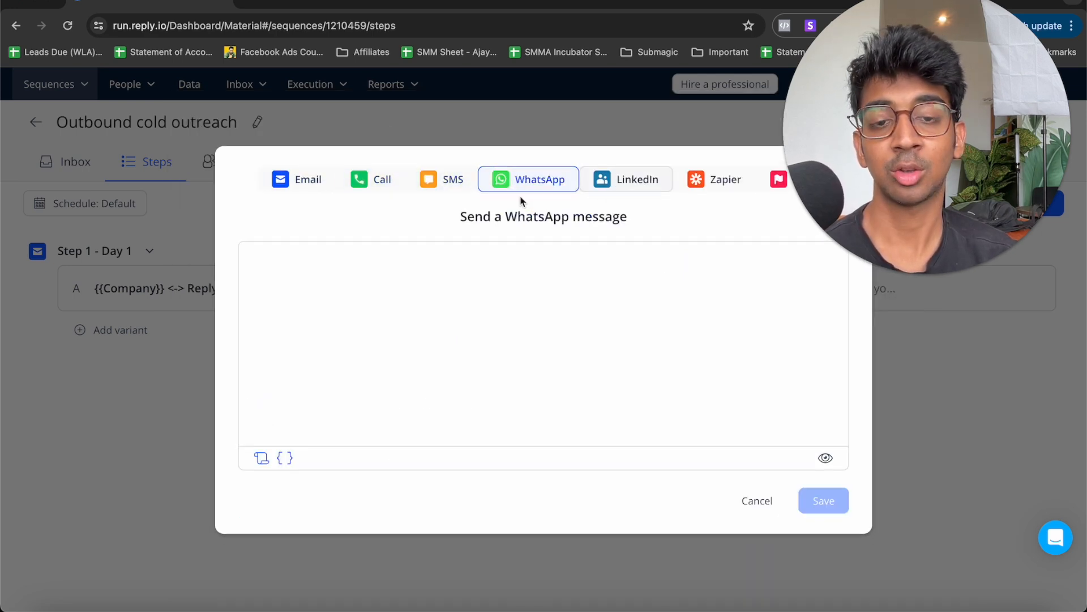
{"action": "left_click", "coordinate": [625, 179]}
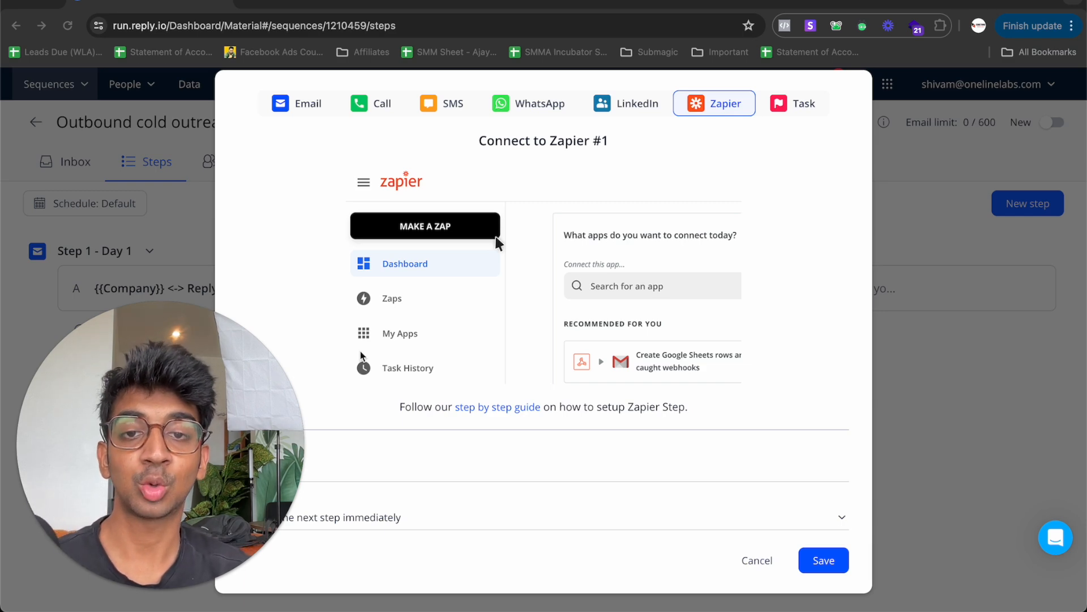
{"action": "mouse_move", "coordinate": [565, 294]}
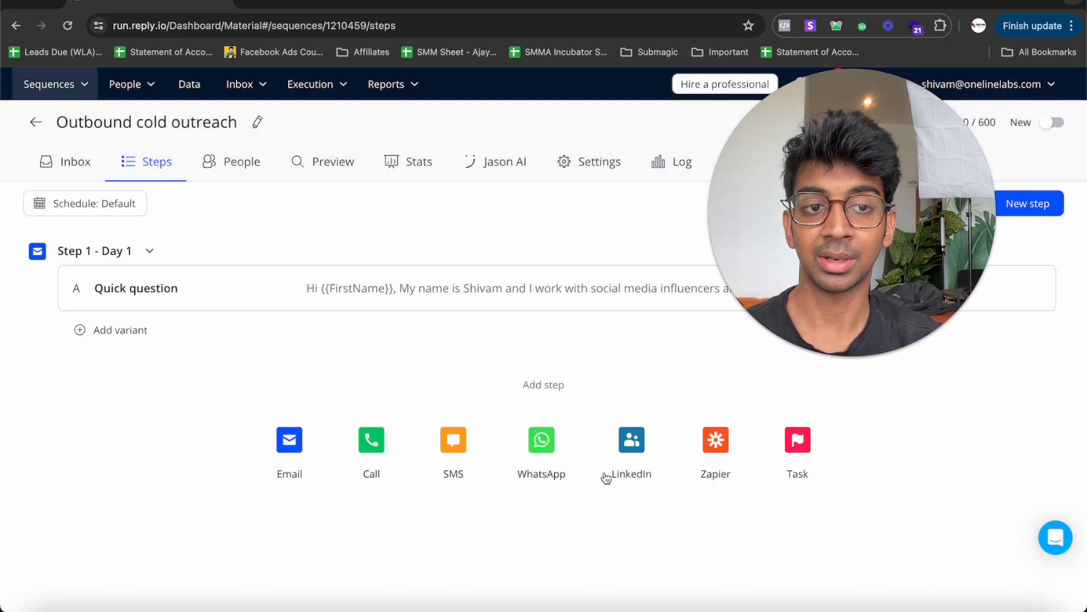
Step: Add a Day 3 TikTok follow-up email, split into paragraphs with a sign-off, and save it
{"action": "left_click", "coordinate": [289, 451]}
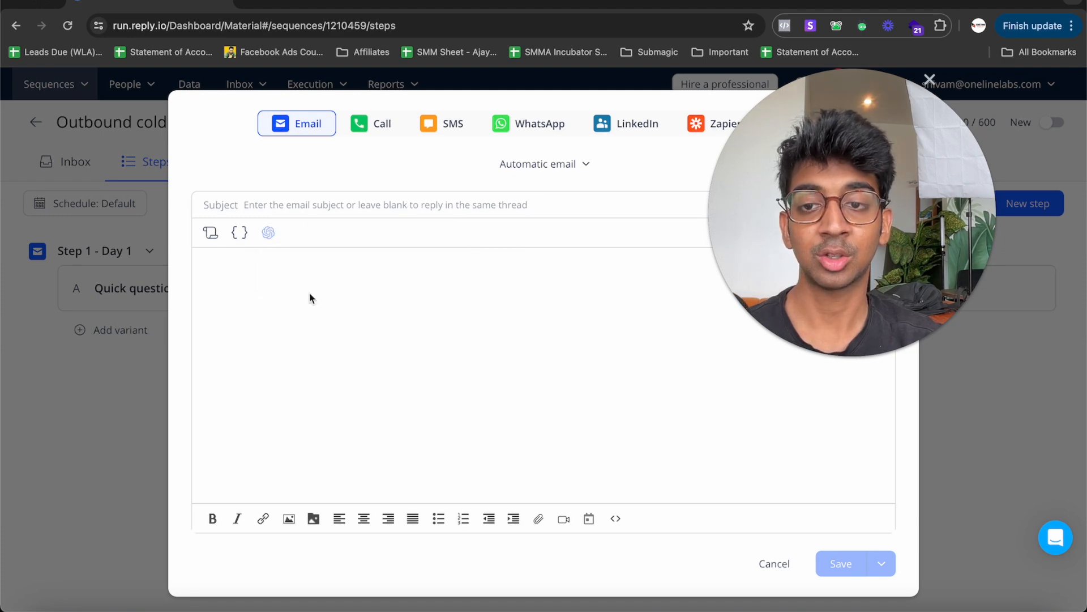
{"action": "mouse_move", "coordinate": [165, 329]}
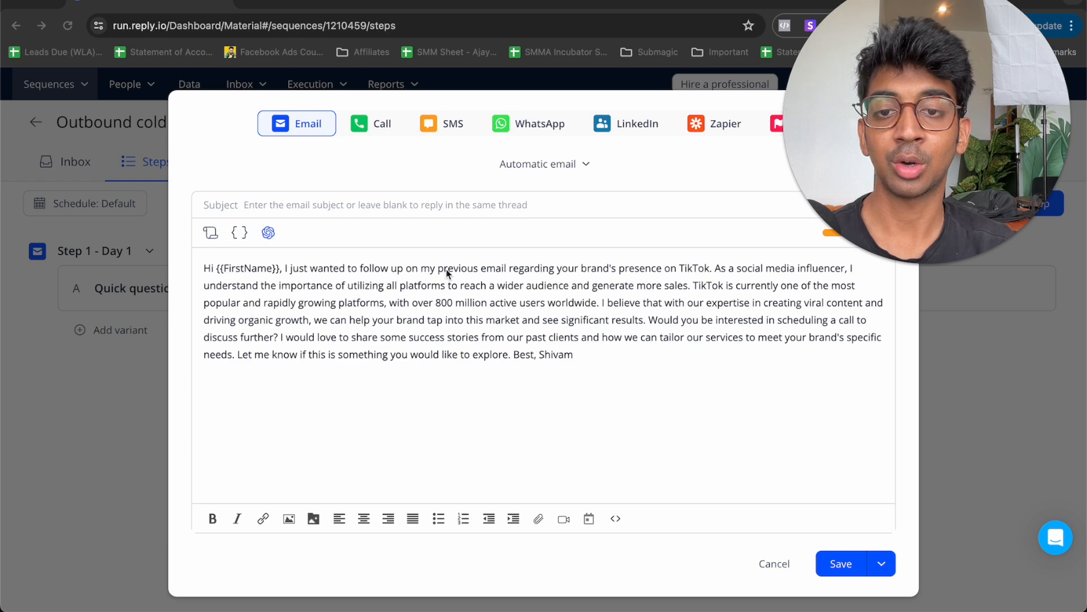
{"action": "mouse_move", "coordinate": [715, 273]}
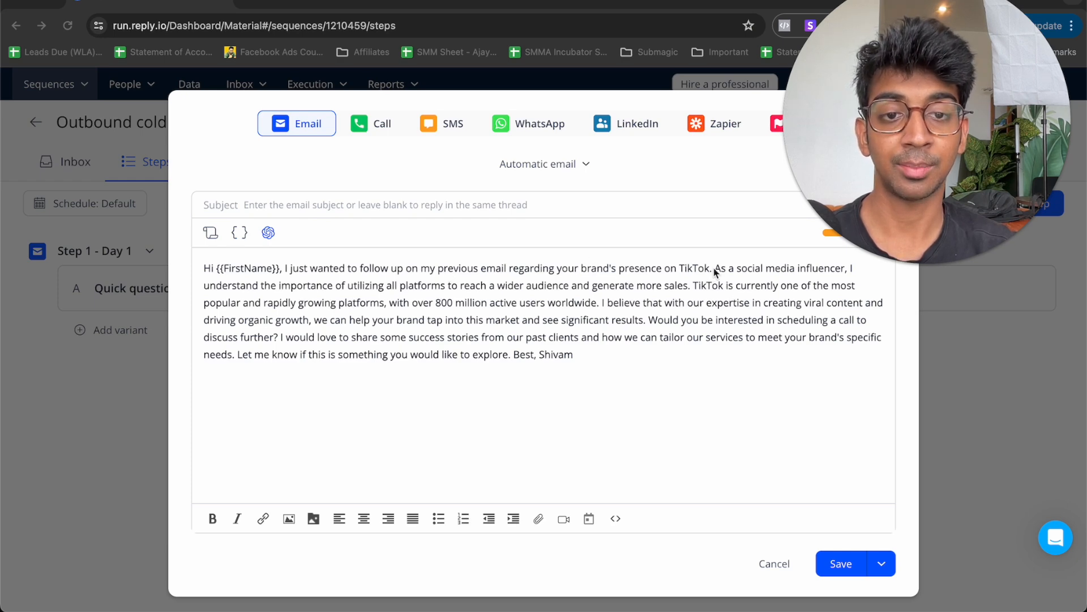
{"action": "key", "text": "Enter"}
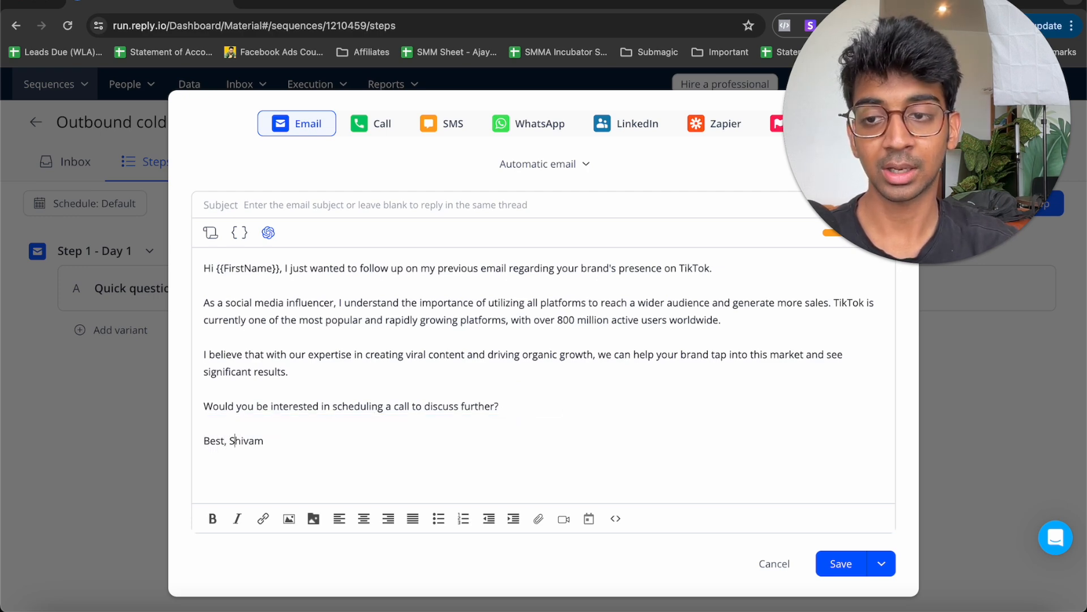
{"action": "left_click", "coordinate": [840, 563]}
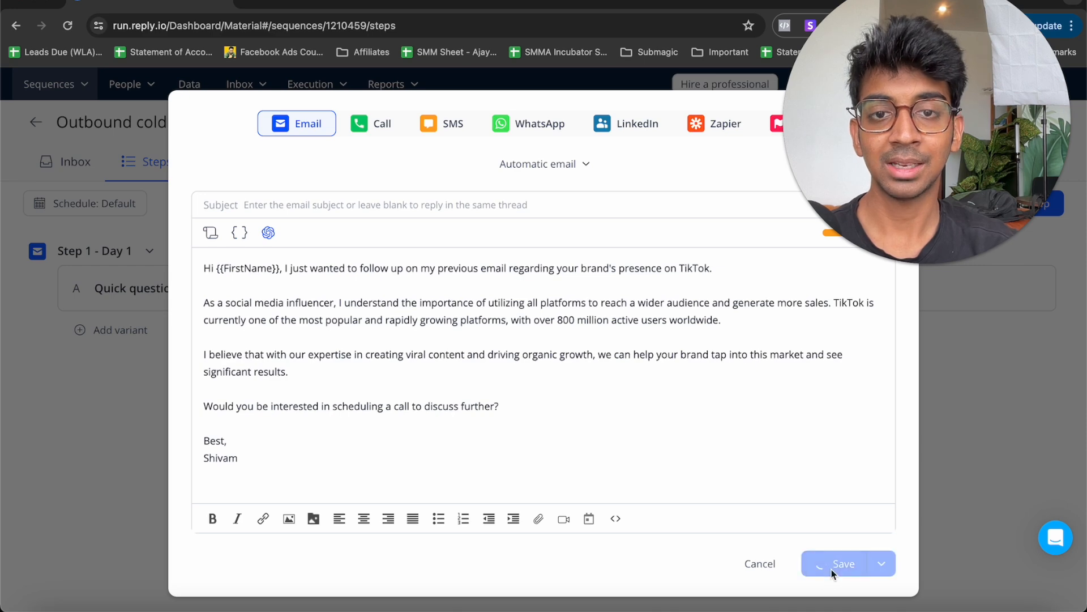
{"action": "left_click", "coordinate": [843, 563]}
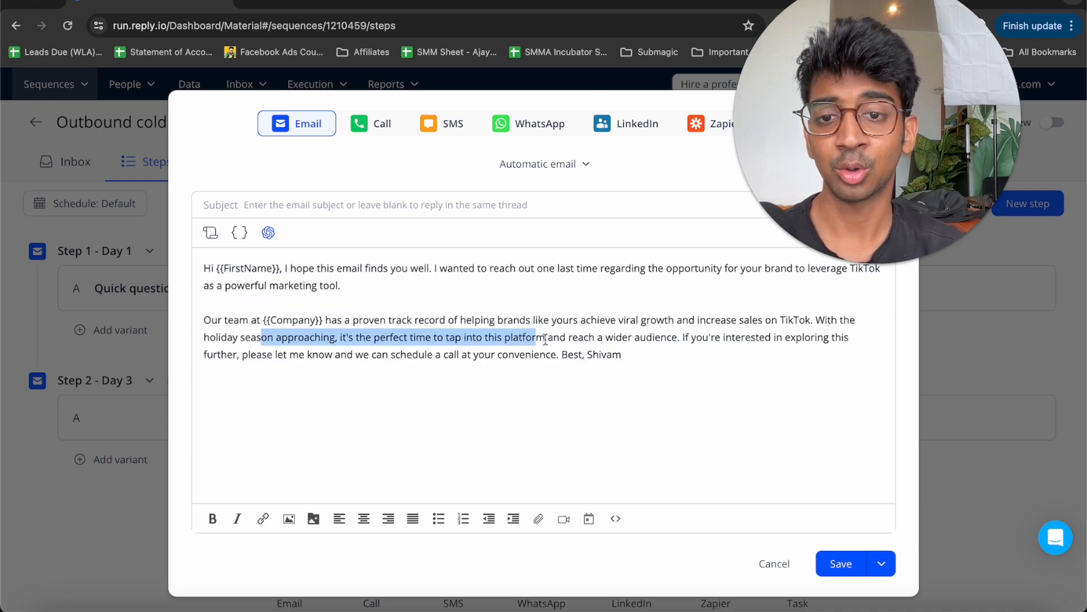
Step: Remove the middle paragraph from the day-7 email and save it as Step 3
{"action": "left_click_drag", "start_coordinate": [537, 337], "coordinate": [636, 337]}
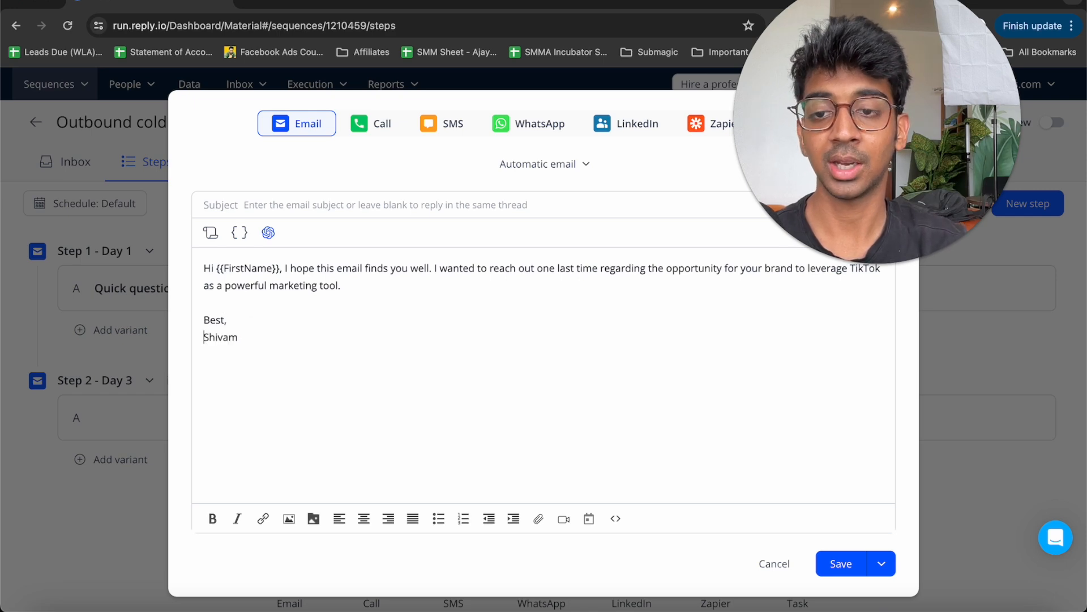
{"action": "left_click", "coordinate": [839, 563]}
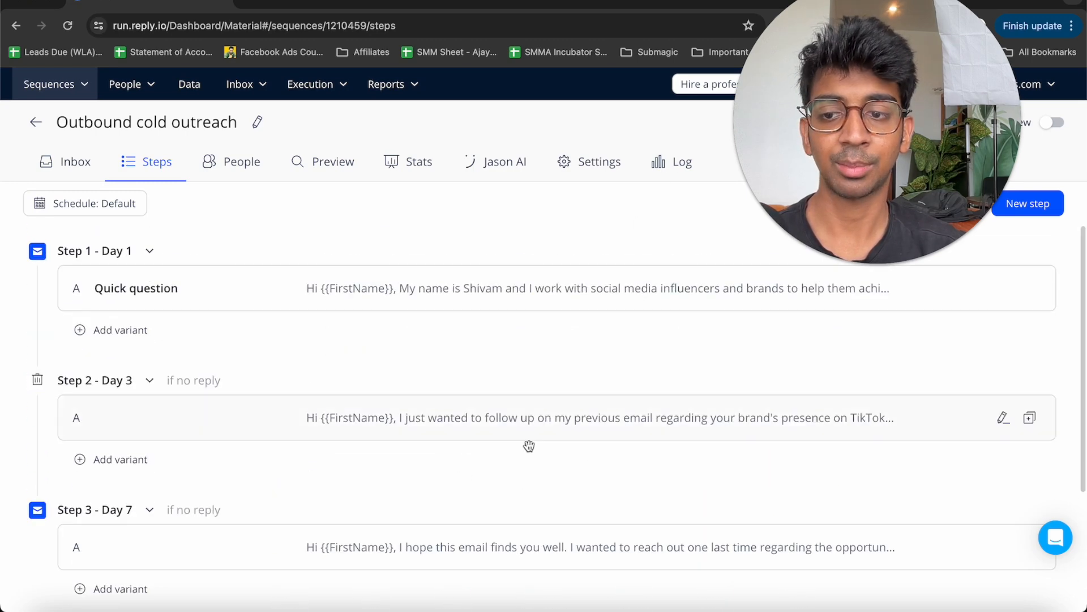
{"action": "mouse_move", "coordinate": [140, 410]}
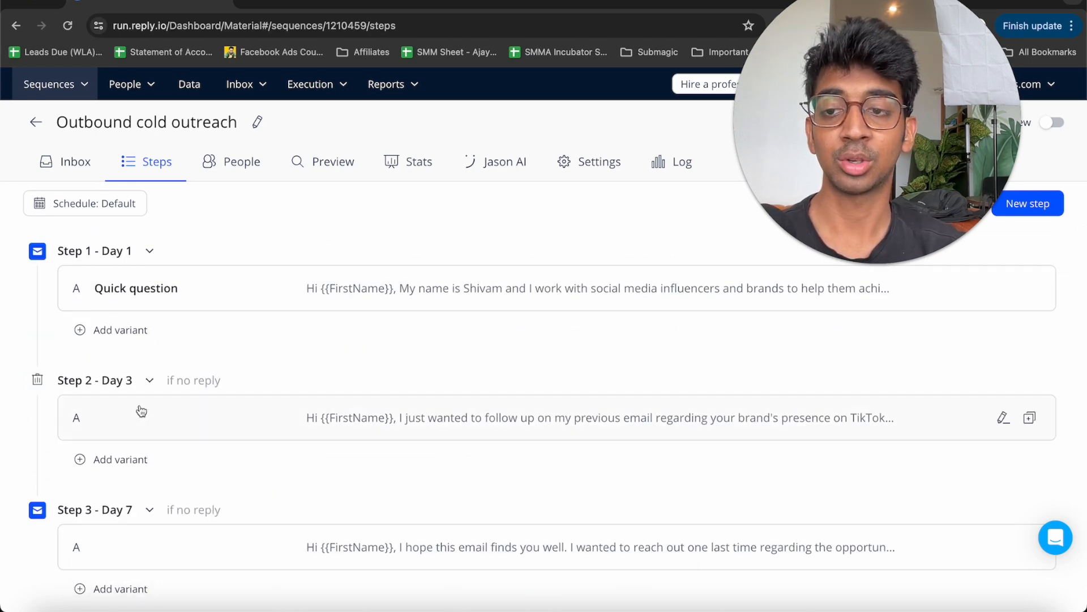
Step: Show the ten contacts enrolled in the Outbound cold outreach sequence
{"action": "left_click", "coordinate": [243, 162]}
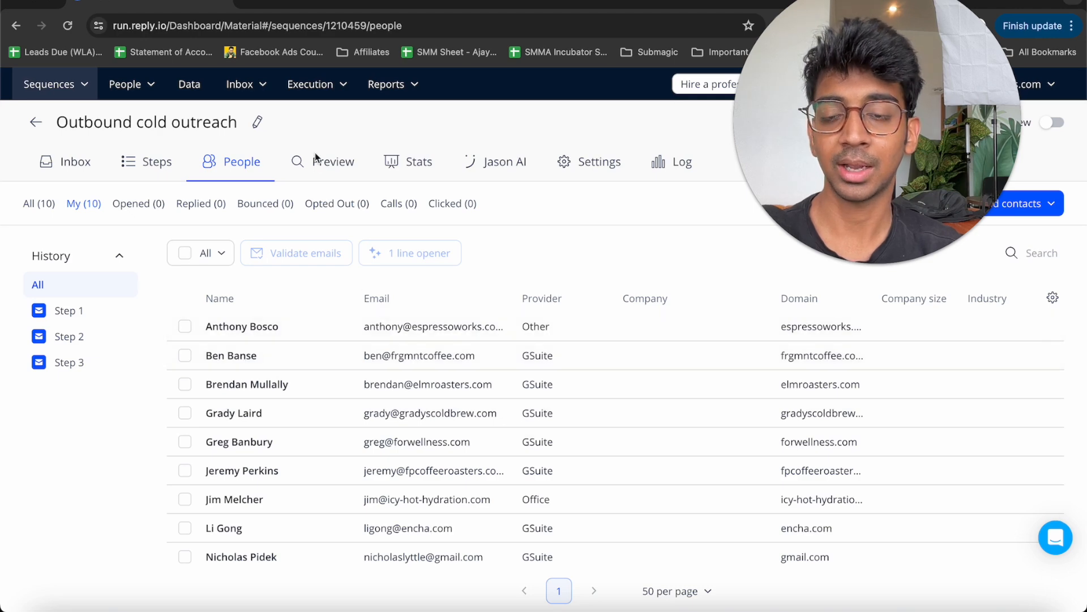
{"action": "left_click", "coordinate": [332, 162]}
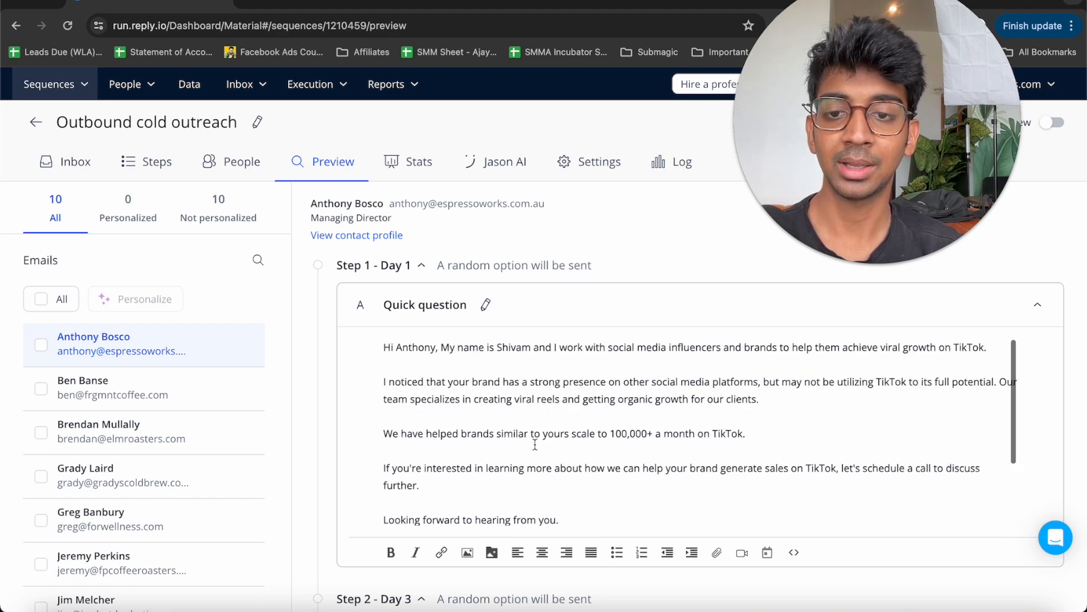
{"action": "scroll", "scroll_direction": "down", "scroll_amount": 3}
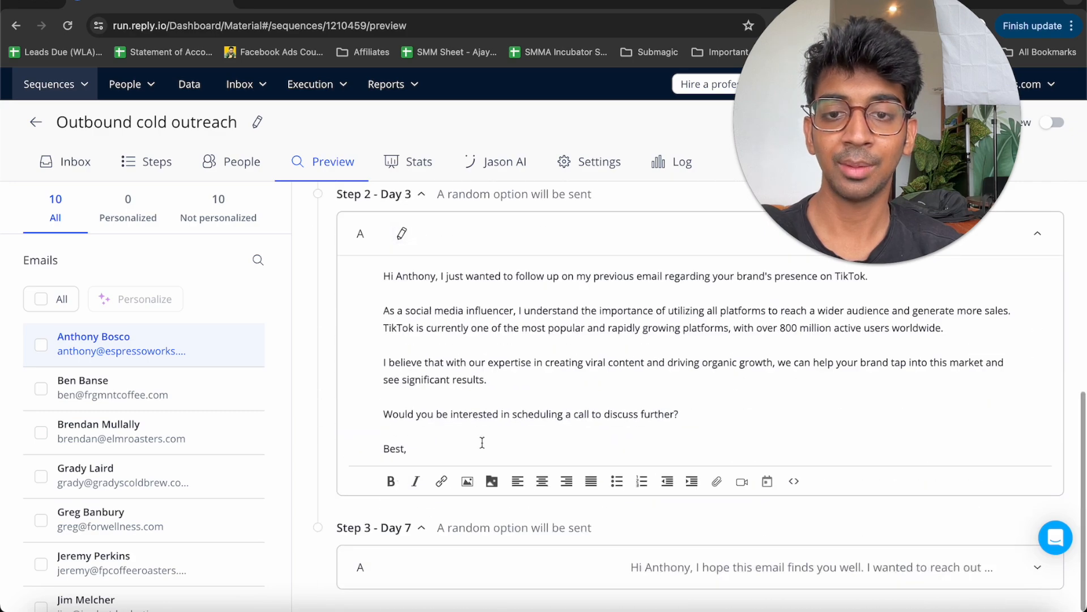
{"action": "scroll", "scroll_direction": "up", "scroll_amount": 3}
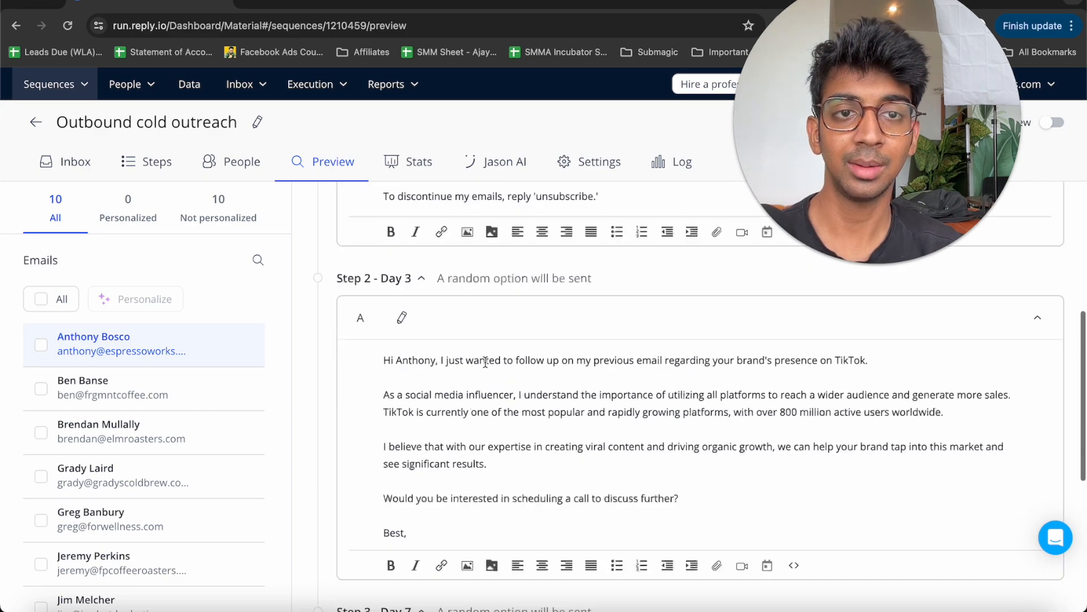
{"action": "left_click", "coordinate": [418, 162]}
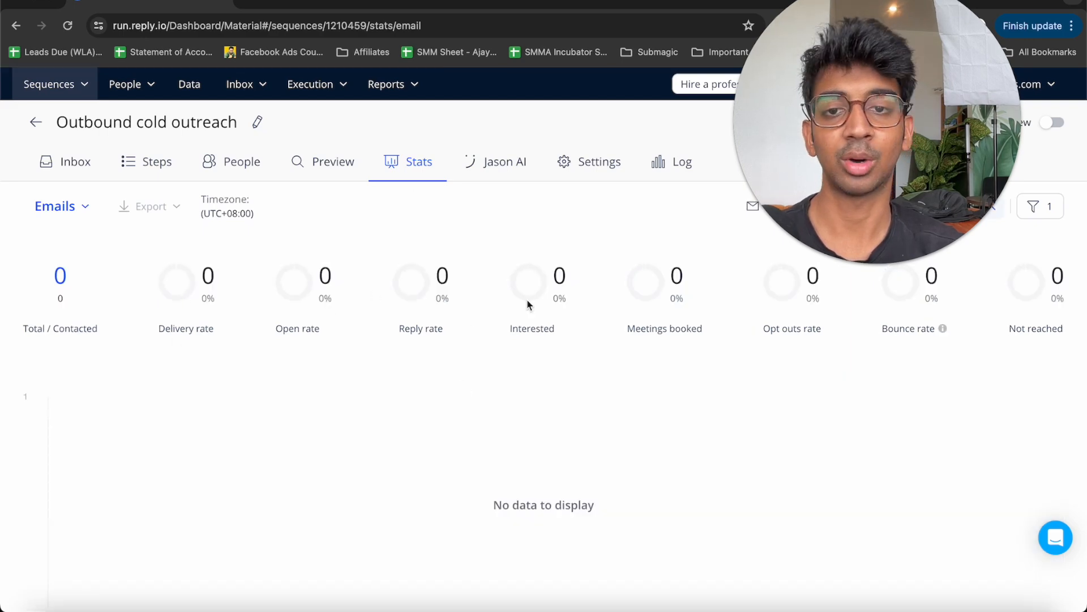
Step: Review the Jason AI reply-handling page and its context field, then go to sequence Settings
{"action": "left_click", "coordinate": [505, 162]}
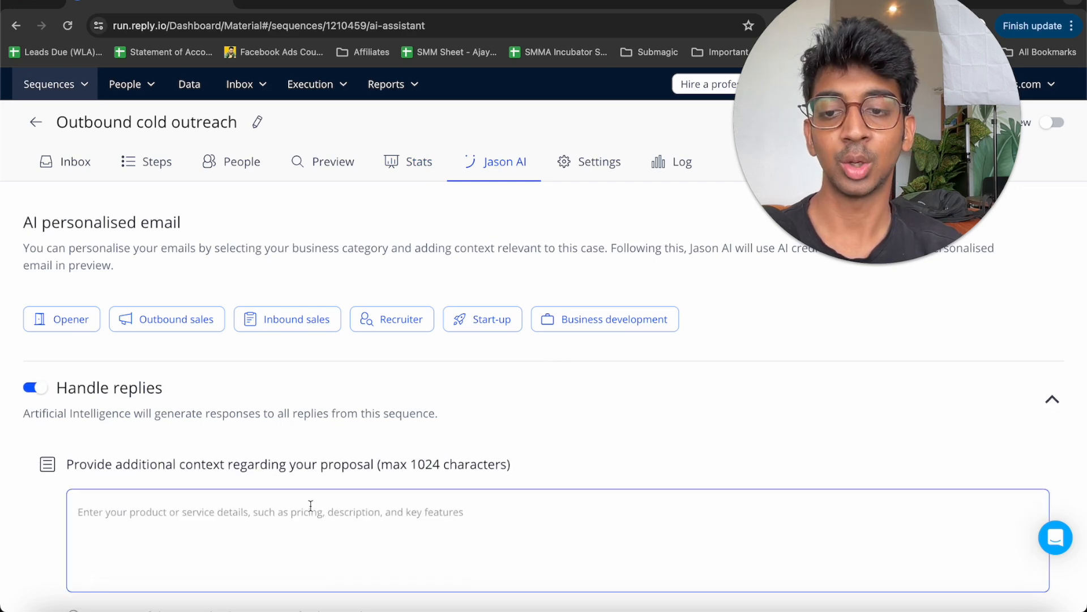
{"action": "double_click", "coordinate": [256, 465]}
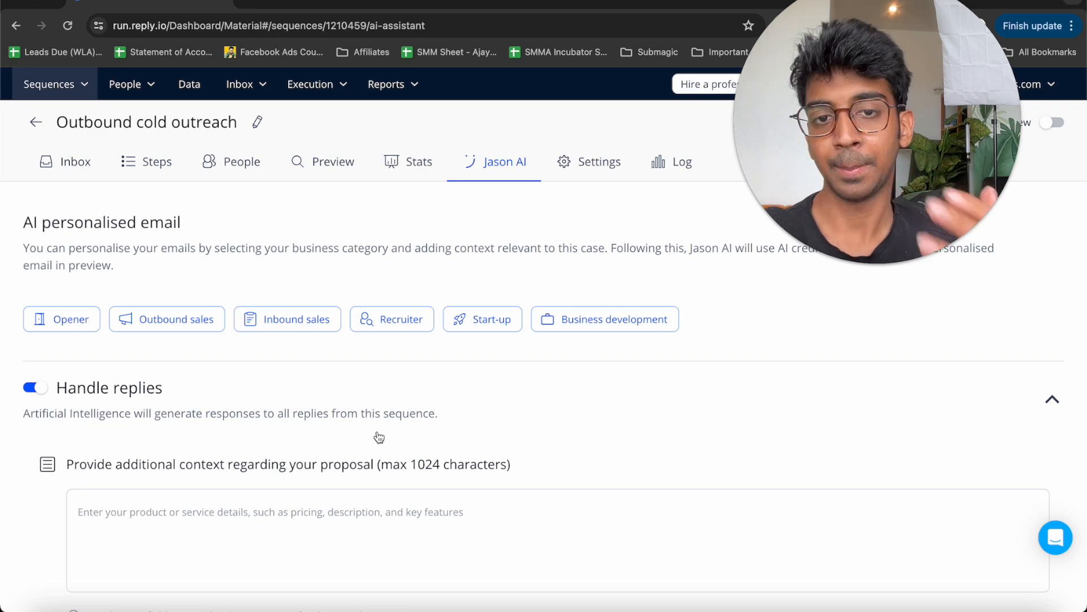
{"action": "left_click", "coordinate": [598, 161]}
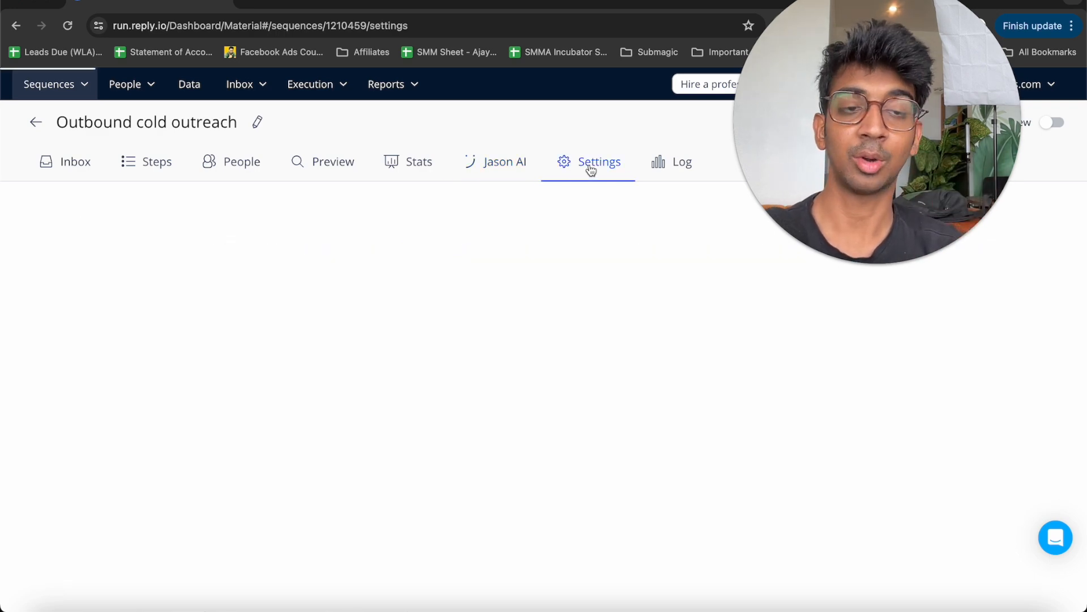
Step: Check the sending mailbox and General settings daily limits, then go to the AI chat bots list
{"action": "left_click", "coordinate": [598, 162]}
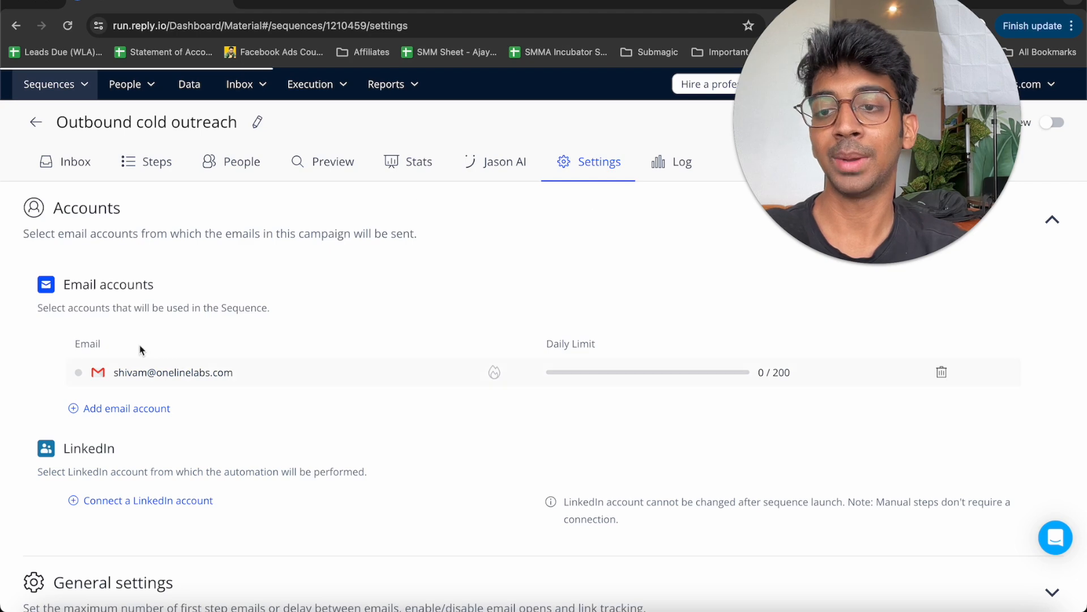
{"action": "mouse_move", "coordinate": [225, 447]}
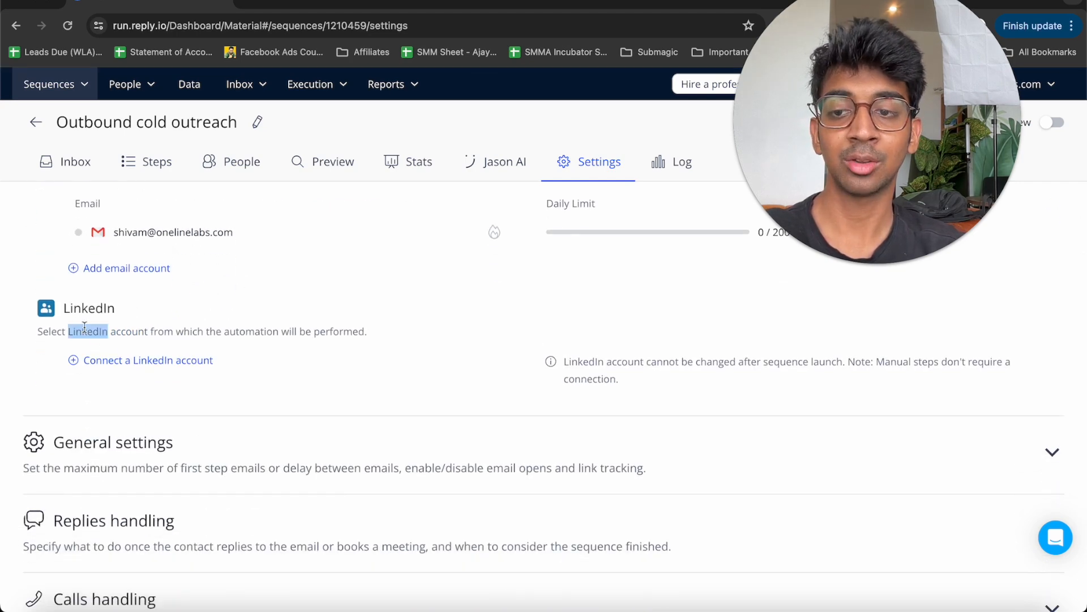
{"action": "scroll", "scroll_direction": "down", "scroll_amount": 3}
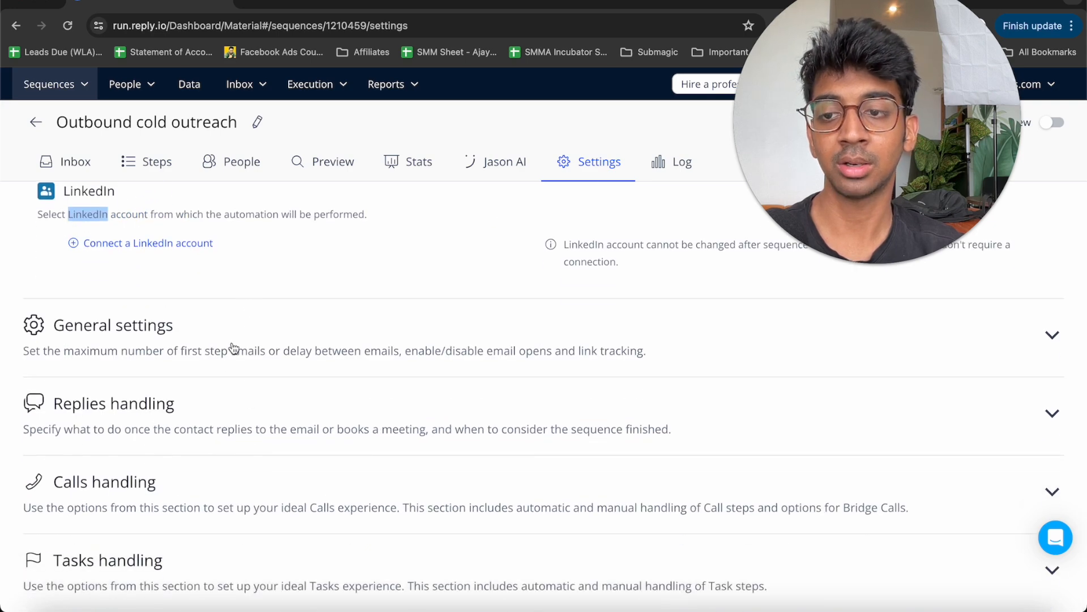
{"action": "left_click", "coordinate": [1052, 412]}
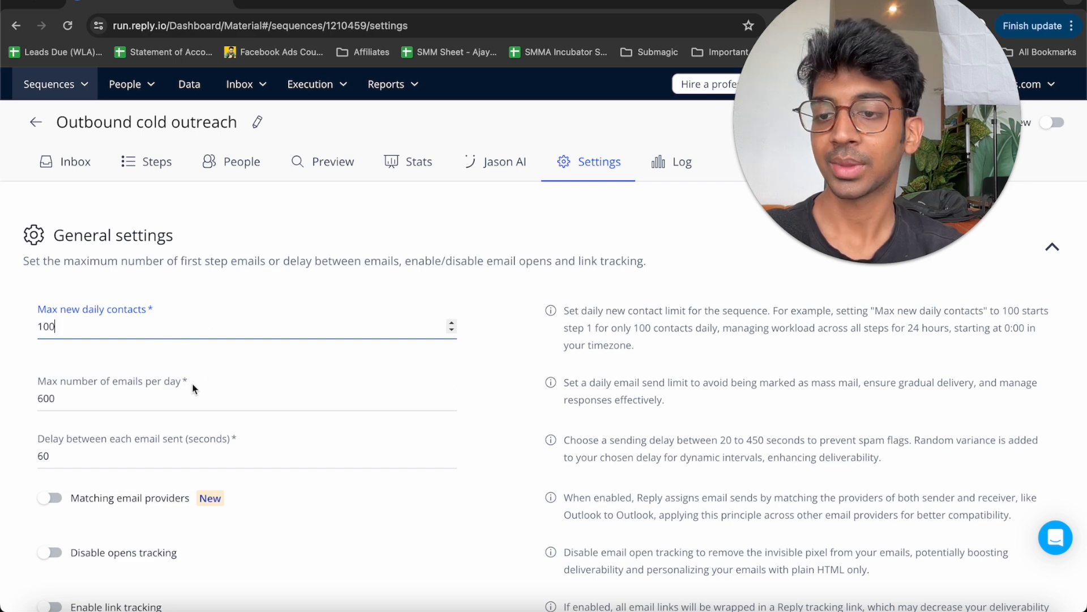
{"action": "scroll", "scroll_direction": "down", "scroll_amount": 3}
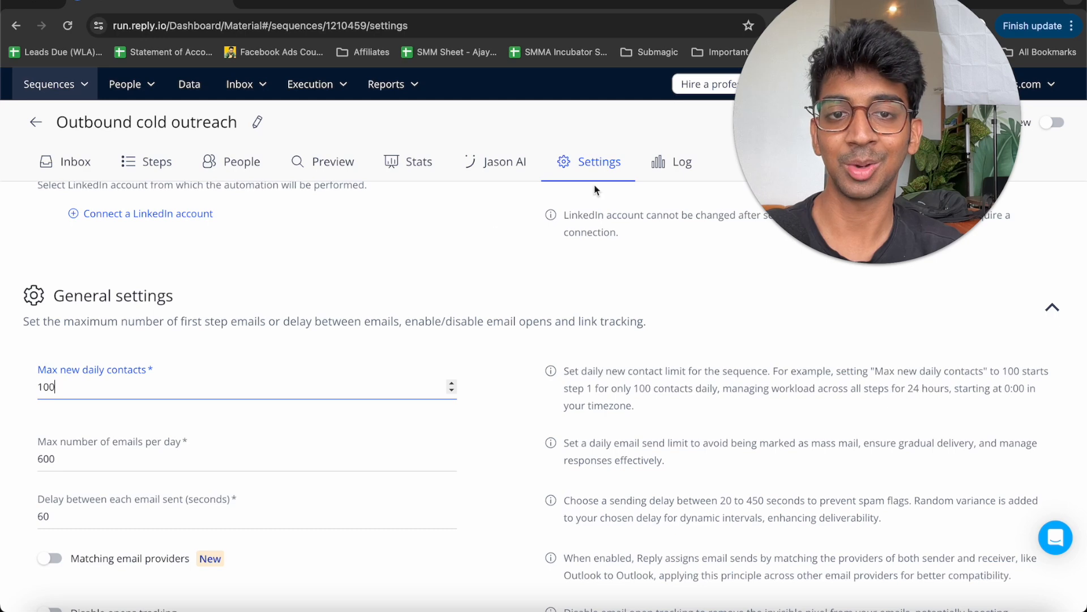
{"action": "left_click", "coordinate": [671, 162]}
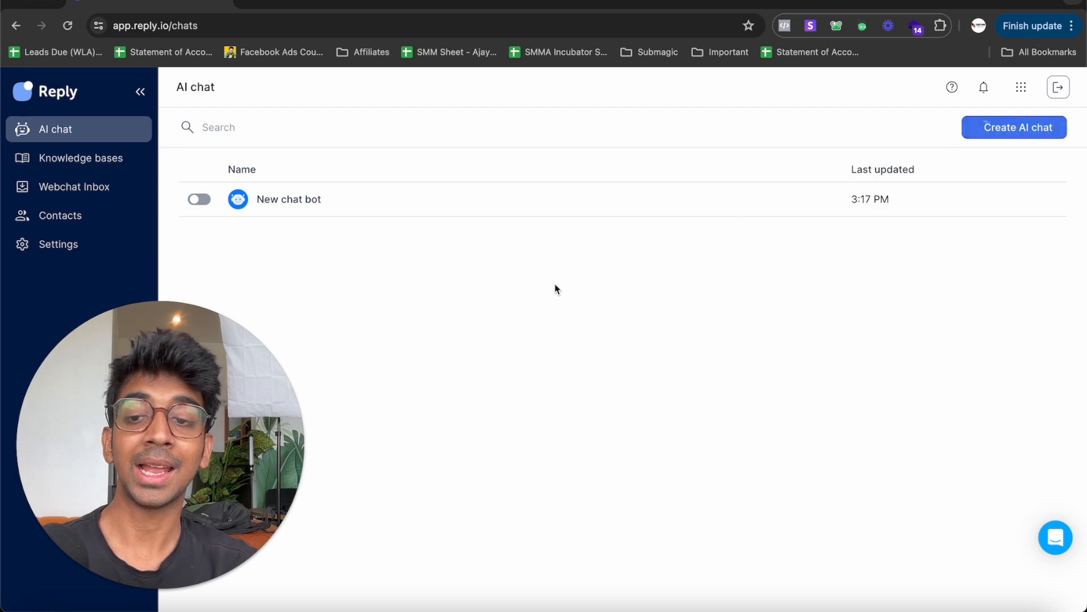
Step: Review the New chat bot's name and welcome message content
{"action": "left_click", "coordinate": [288, 200]}
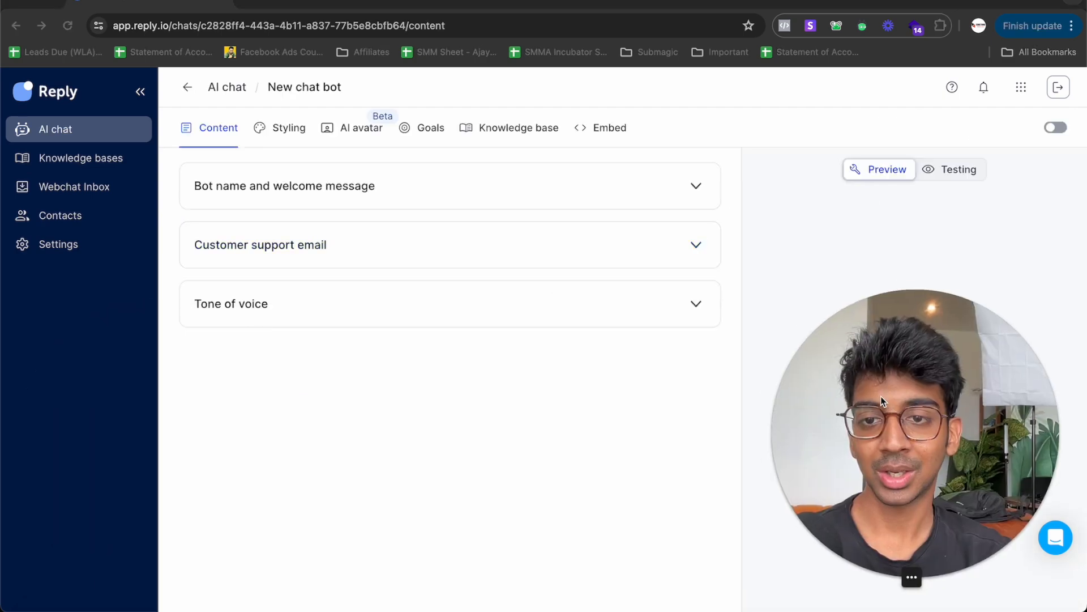
{"action": "left_click", "coordinate": [450, 185]}
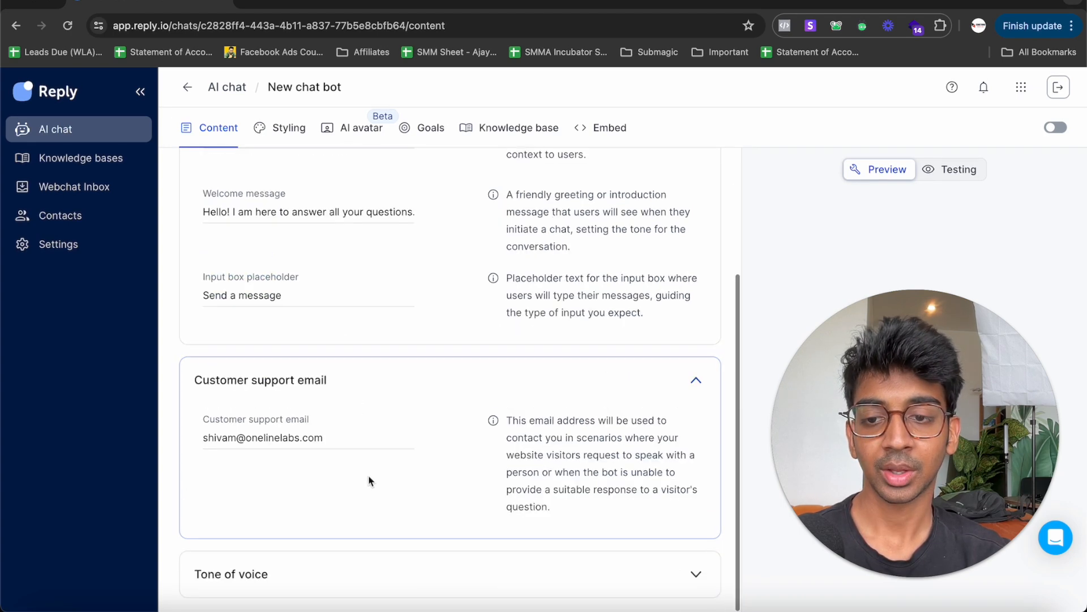
{"action": "scroll", "scroll_direction": "down", "scroll_amount": 3}
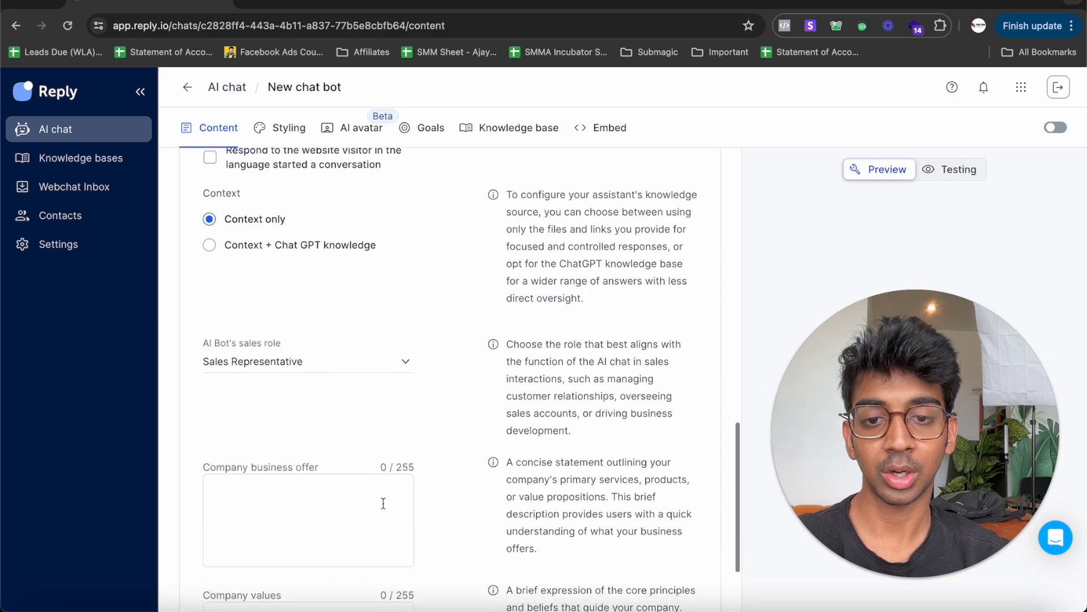
Step: Review the bot's Styling and empty Knowledge base tabs, then go to the Knowledge bases library
{"action": "left_click", "coordinate": [287, 128]}
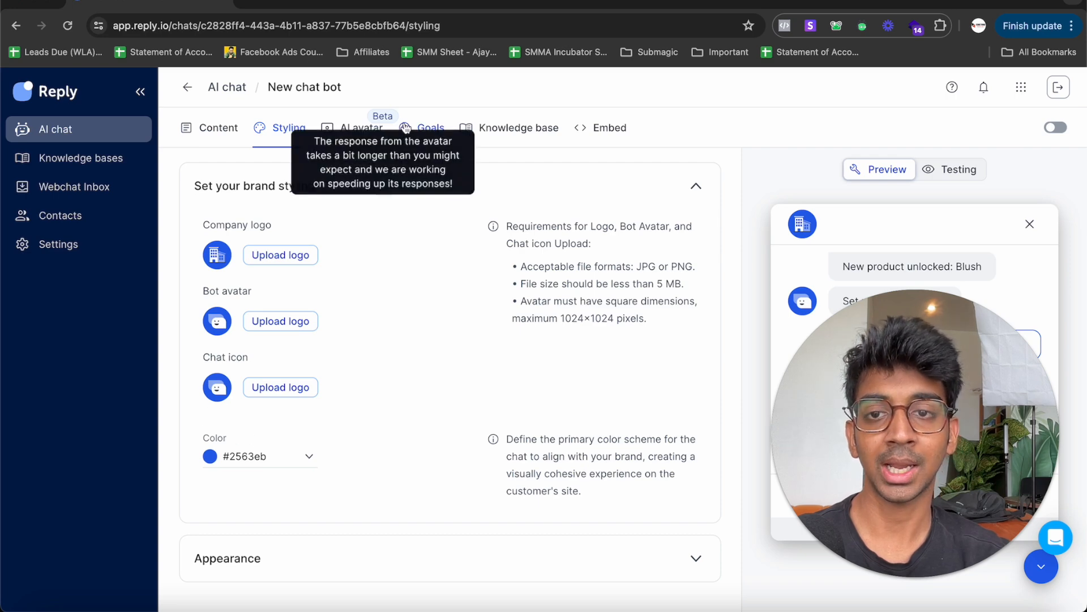
{"action": "left_click", "coordinate": [518, 128]}
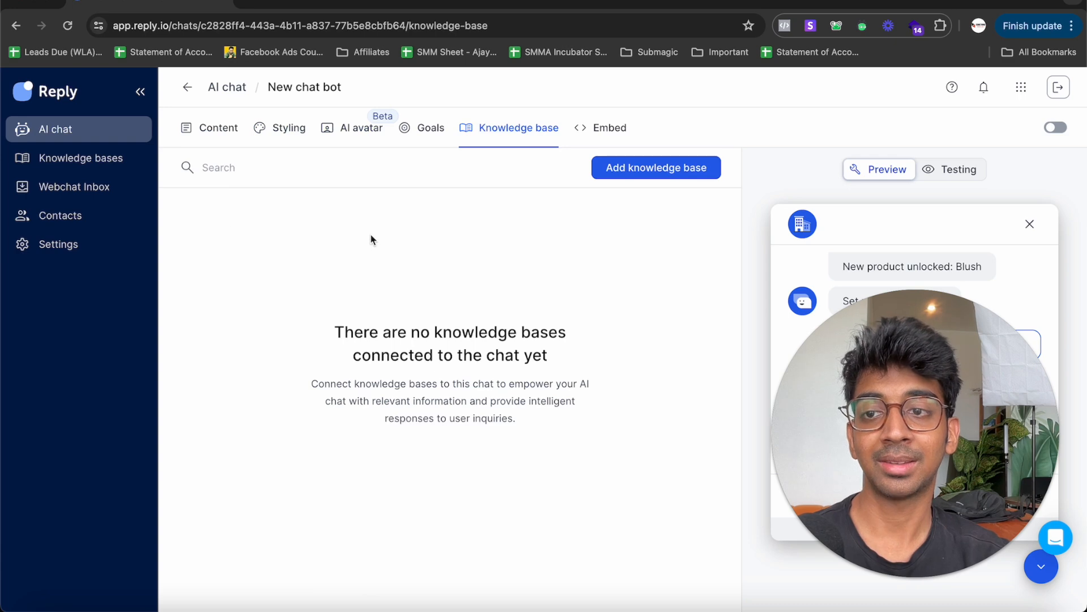
{"action": "left_click", "coordinate": [81, 158]}
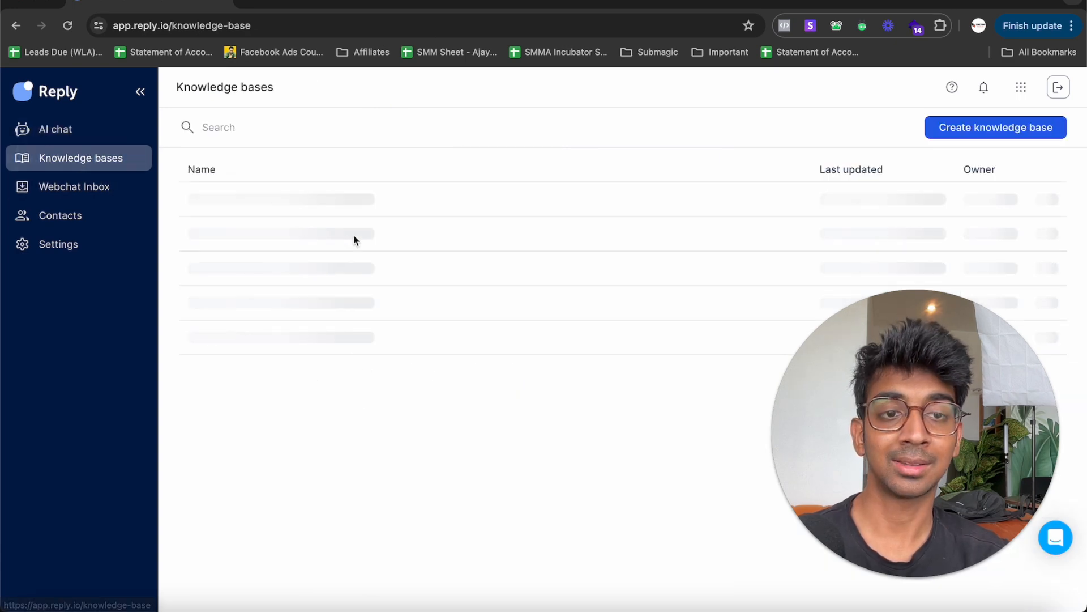
Step: Create a knowledge base named MMM and go to its FAQs section
{"action": "left_click", "coordinate": [994, 126]}
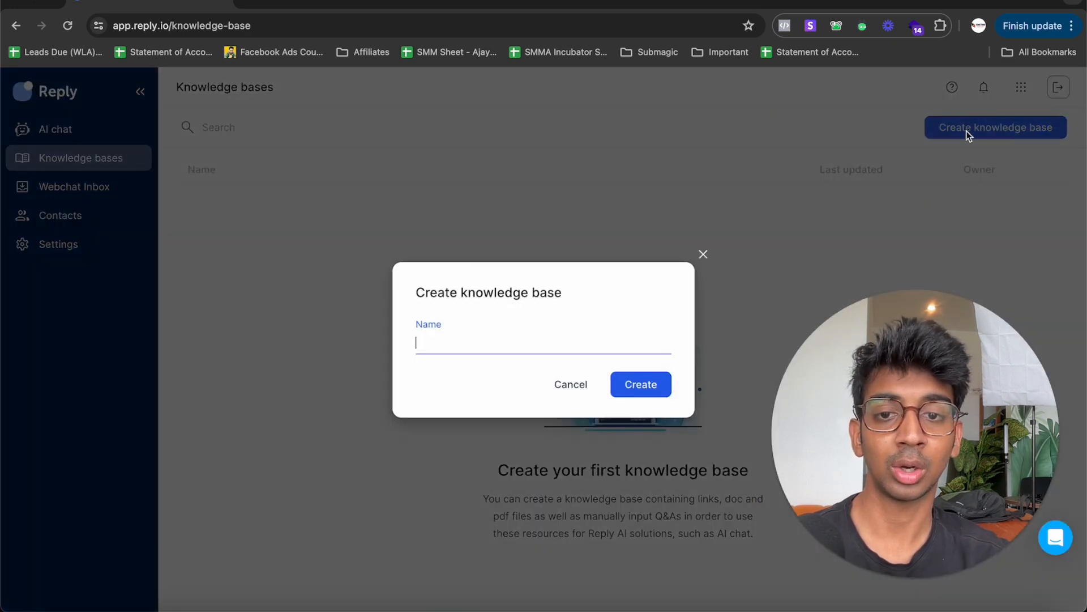
{"action": "left_click", "coordinate": [639, 384]}
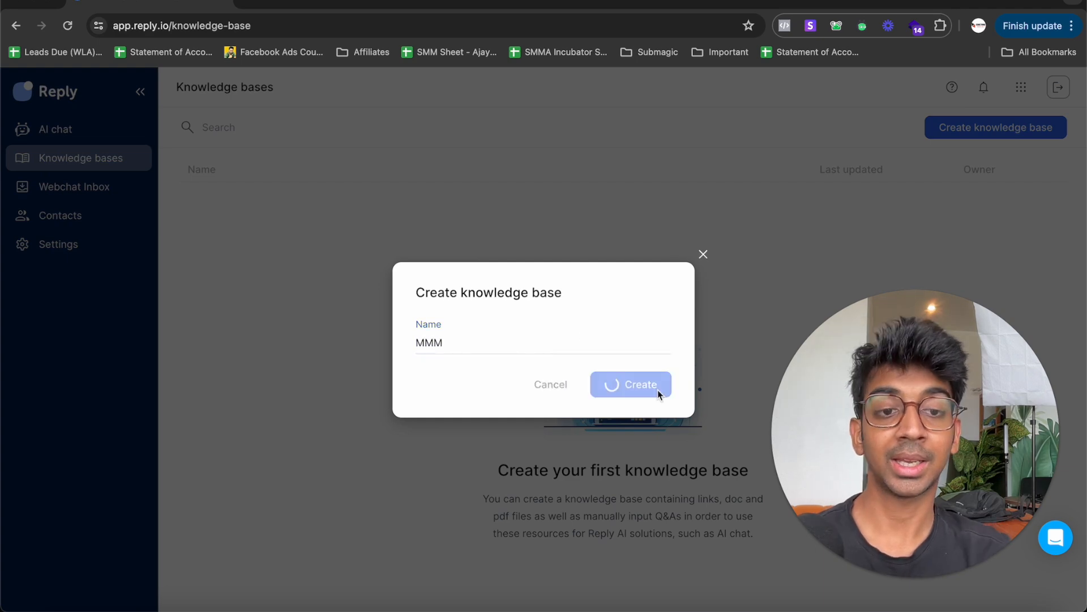
{"action": "left_click", "coordinate": [631, 384]}
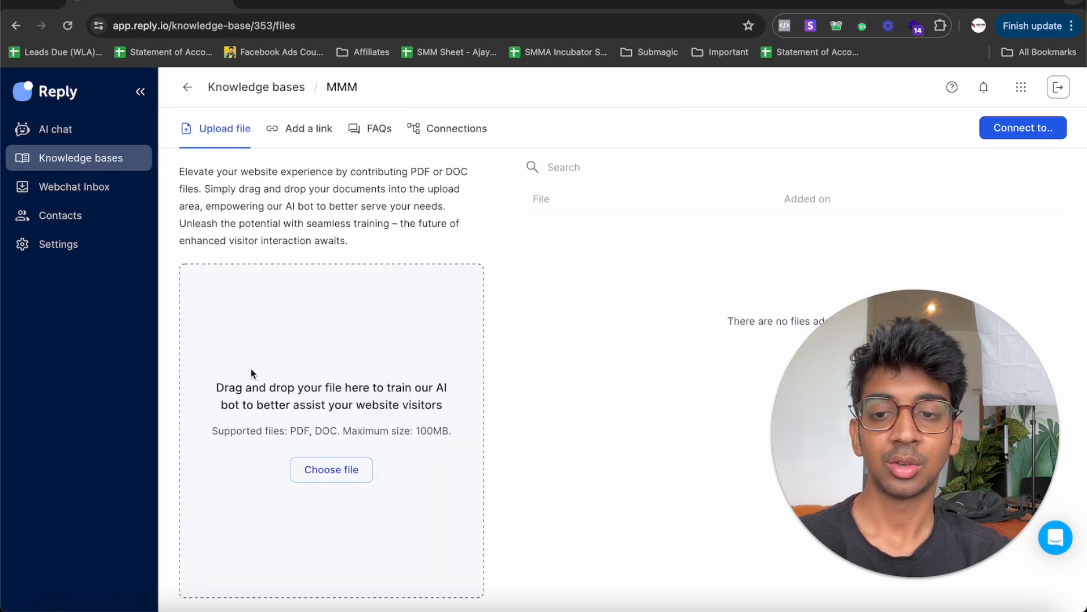
{"action": "mouse_move", "coordinate": [280, 360]}
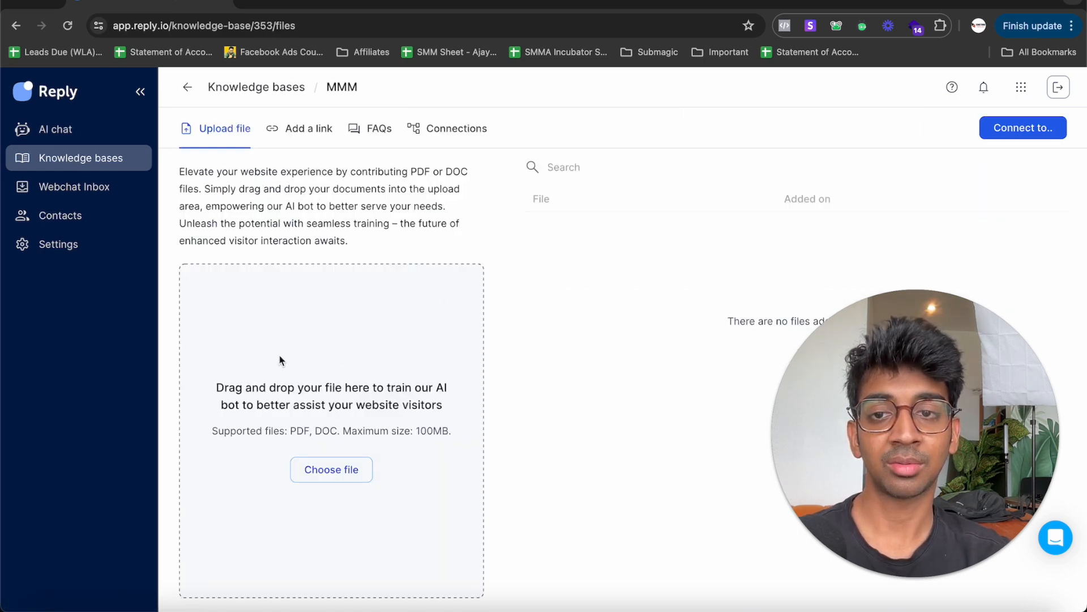
{"action": "left_click", "coordinate": [378, 128]}
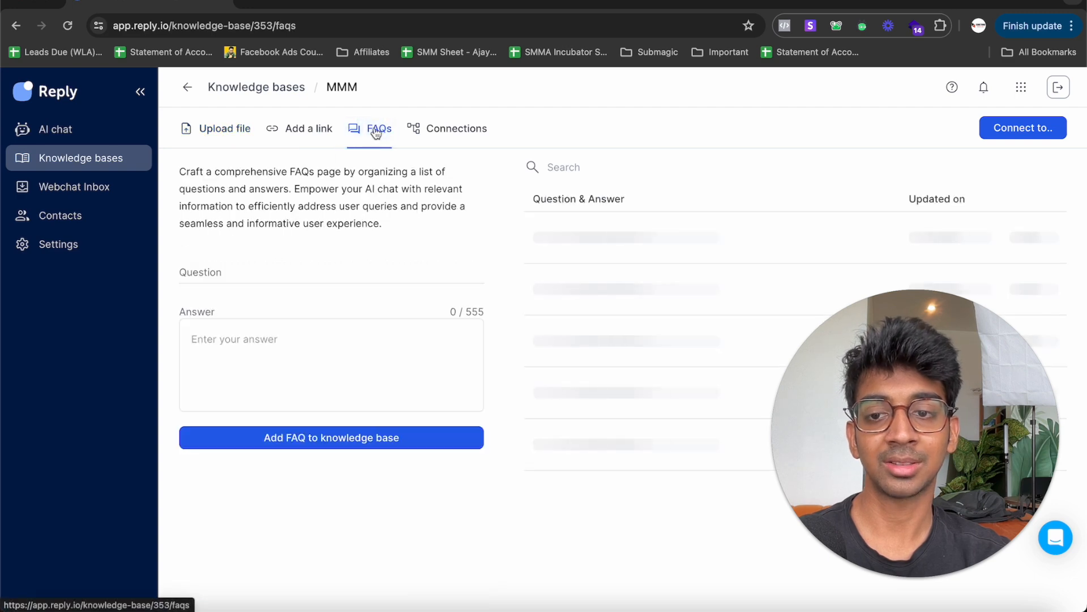